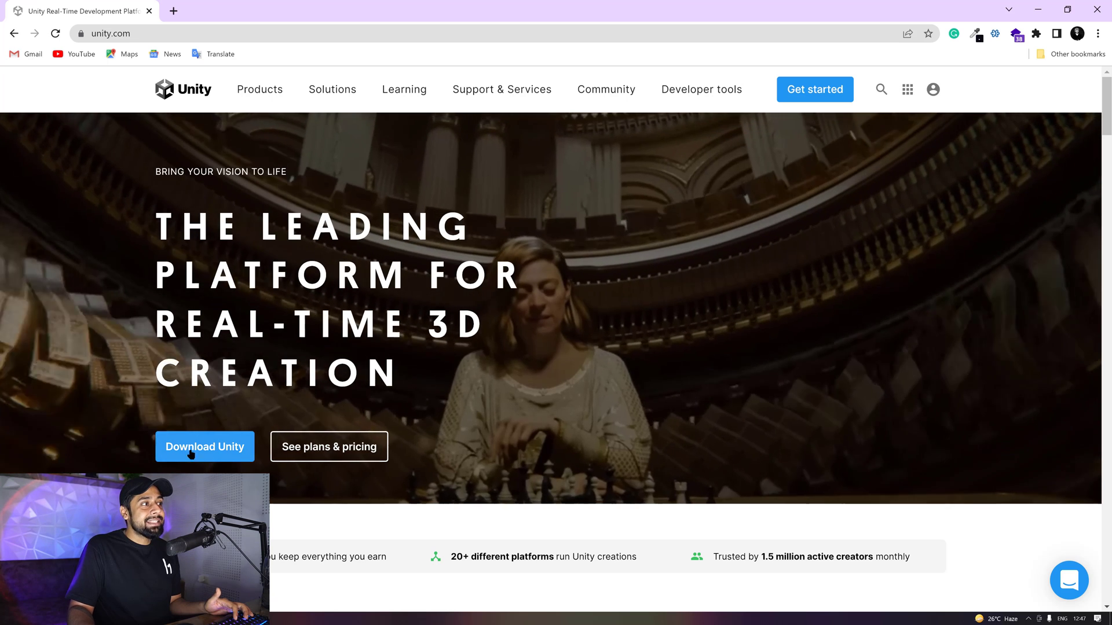
# - Download Unity for Windows from unity.com's download page
pyautogui.click(204, 447)
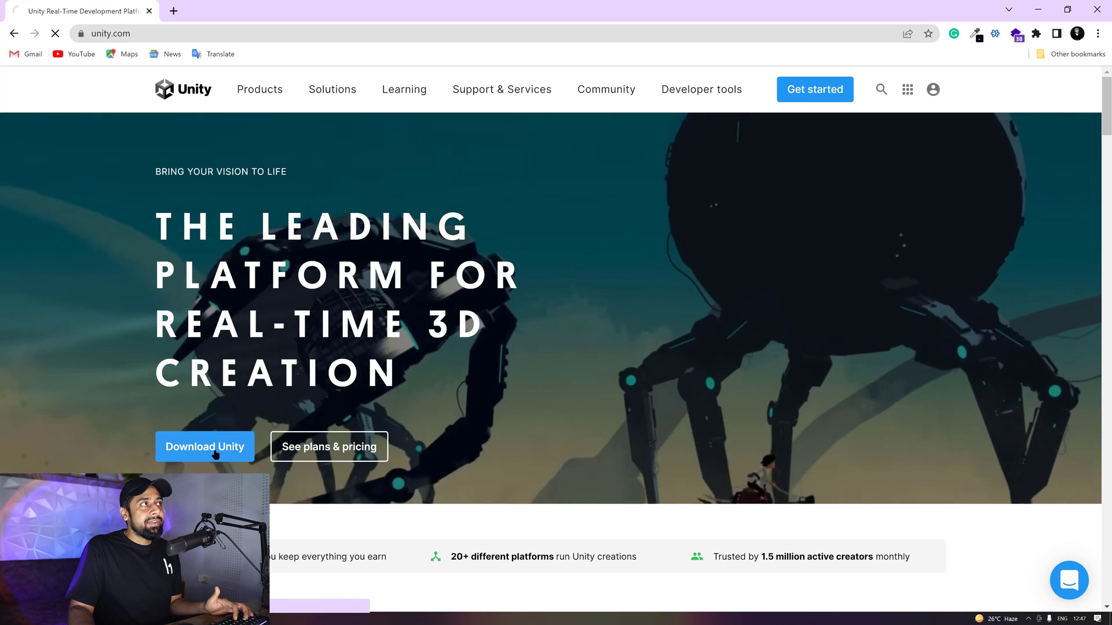
pyautogui.click(204, 447)
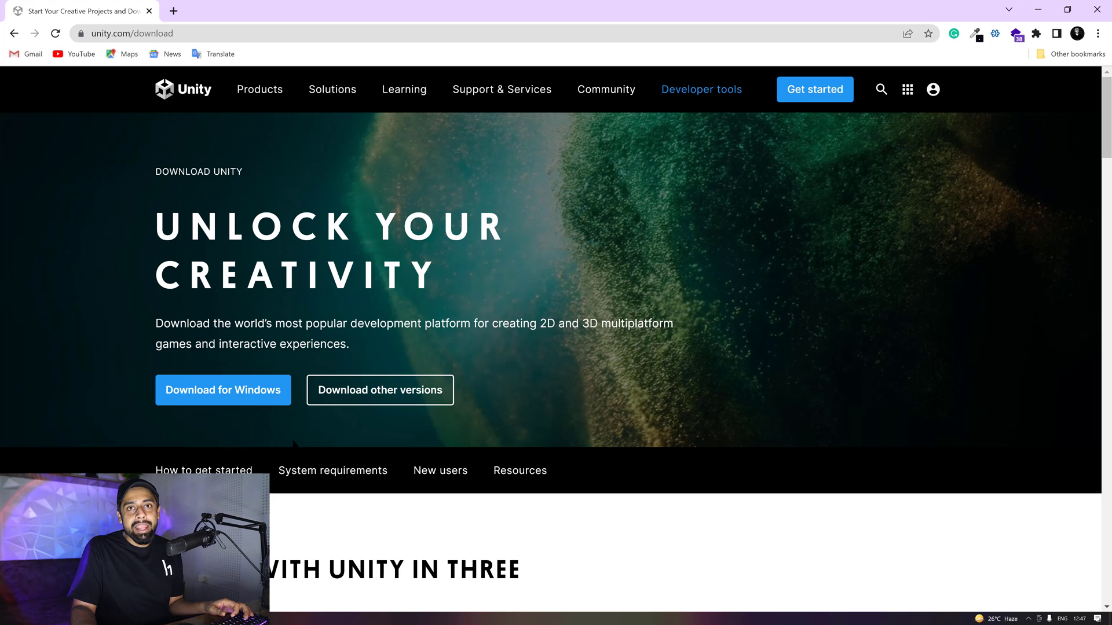
pyautogui.moveTo(192, 381)
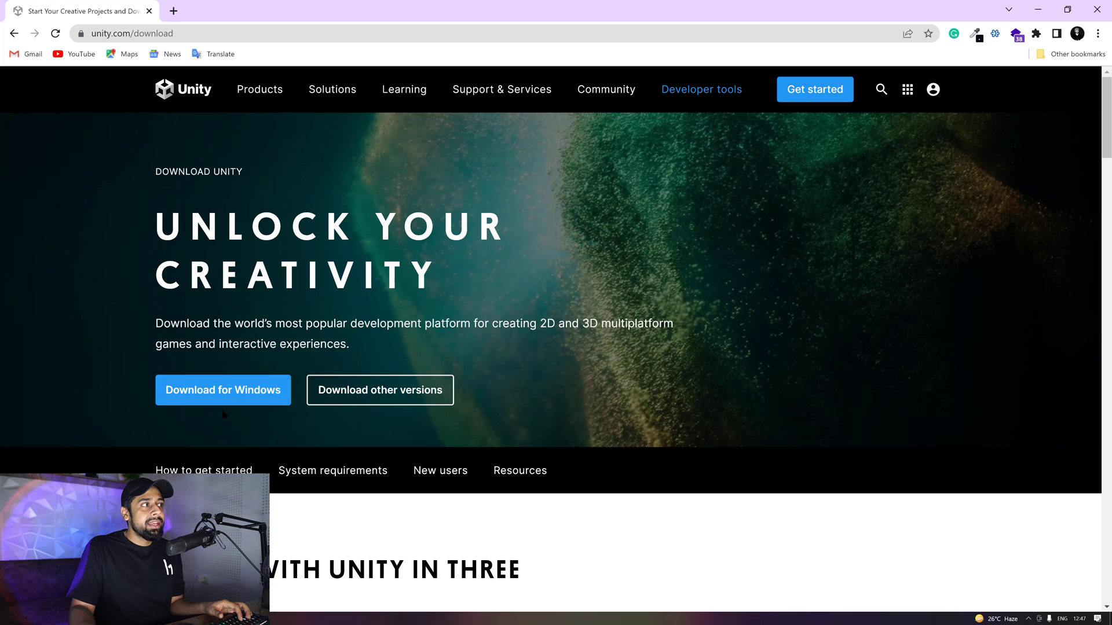
pyautogui.moveTo(257, 396)
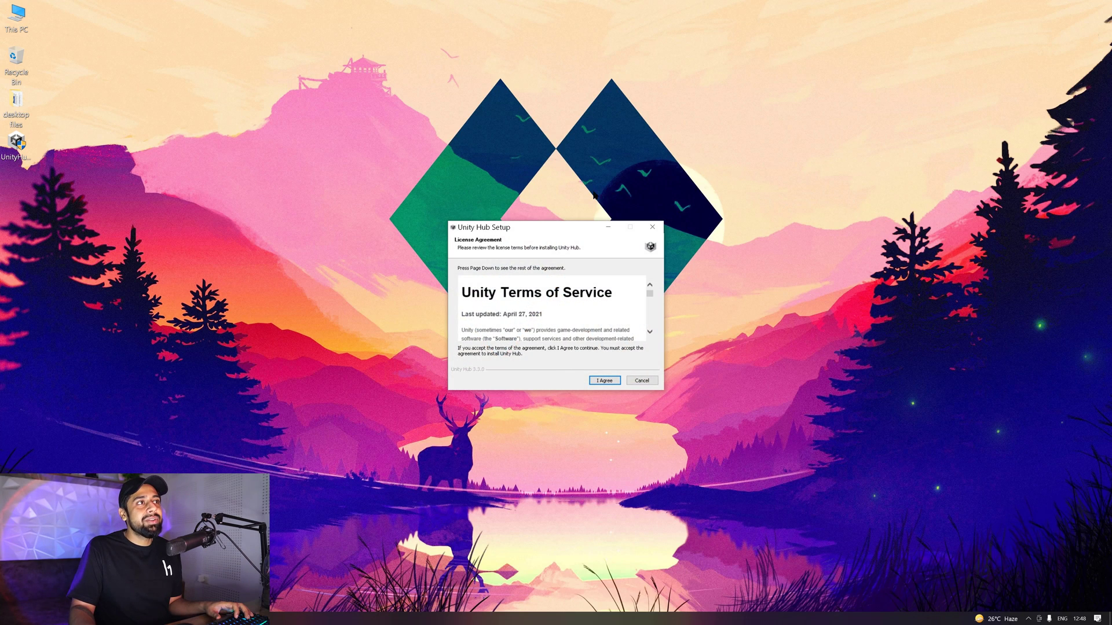
pyautogui.moveTo(596, 380)
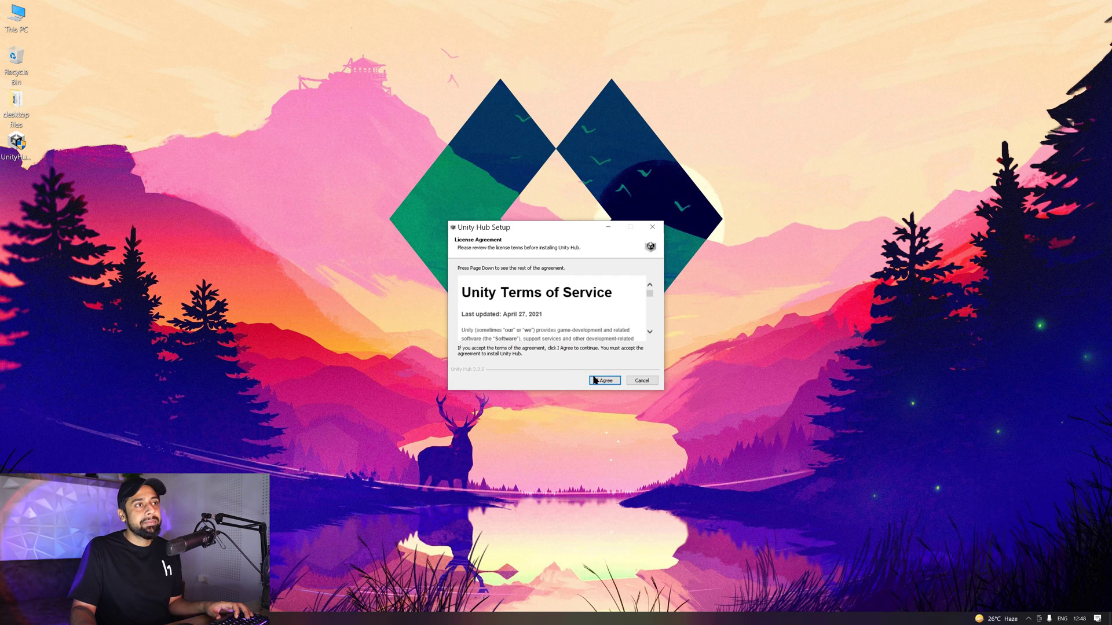
# - Accept the terms, install Unity Hub to the default folder and finish with Run Unity Hub checked
pyautogui.click(605, 380)
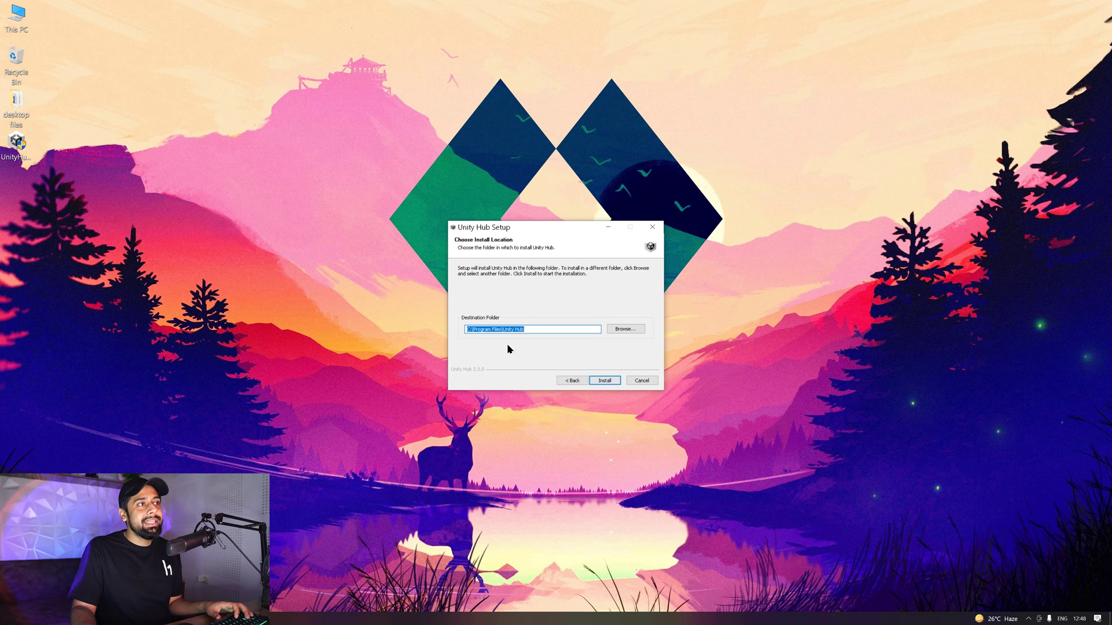
pyautogui.moveTo(566, 354)
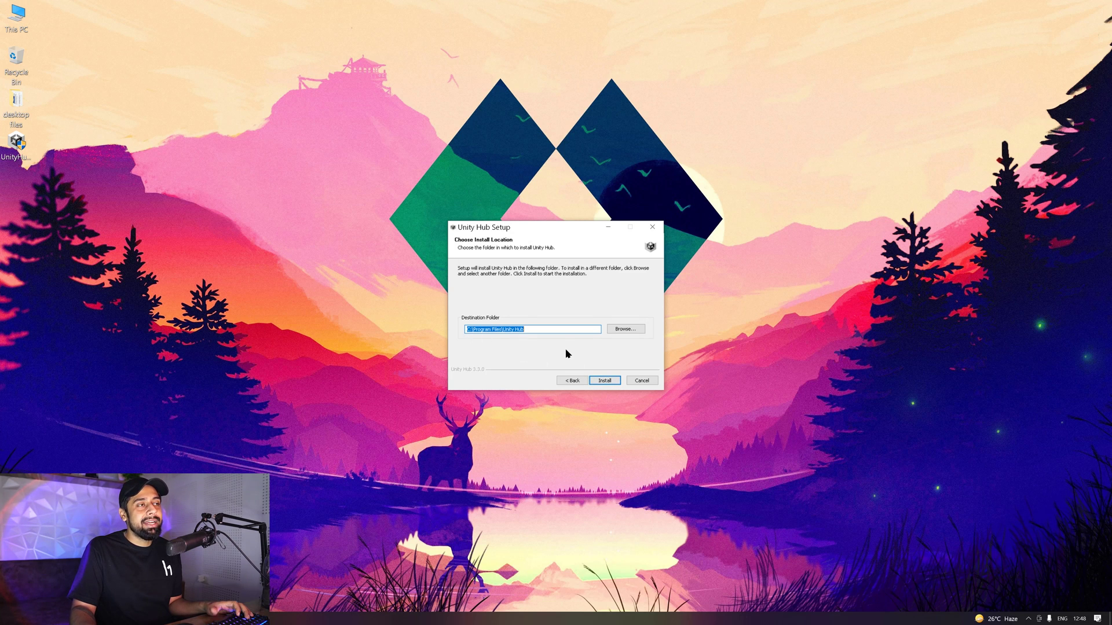
pyautogui.click(604, 380)
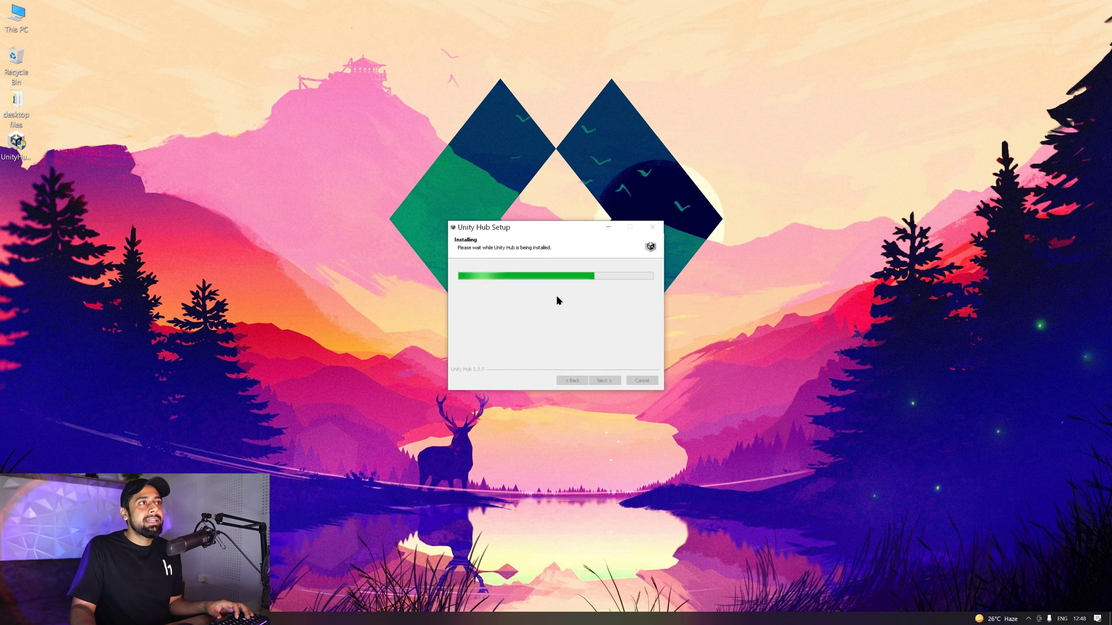
pyautogui.moveTo(492, 263)
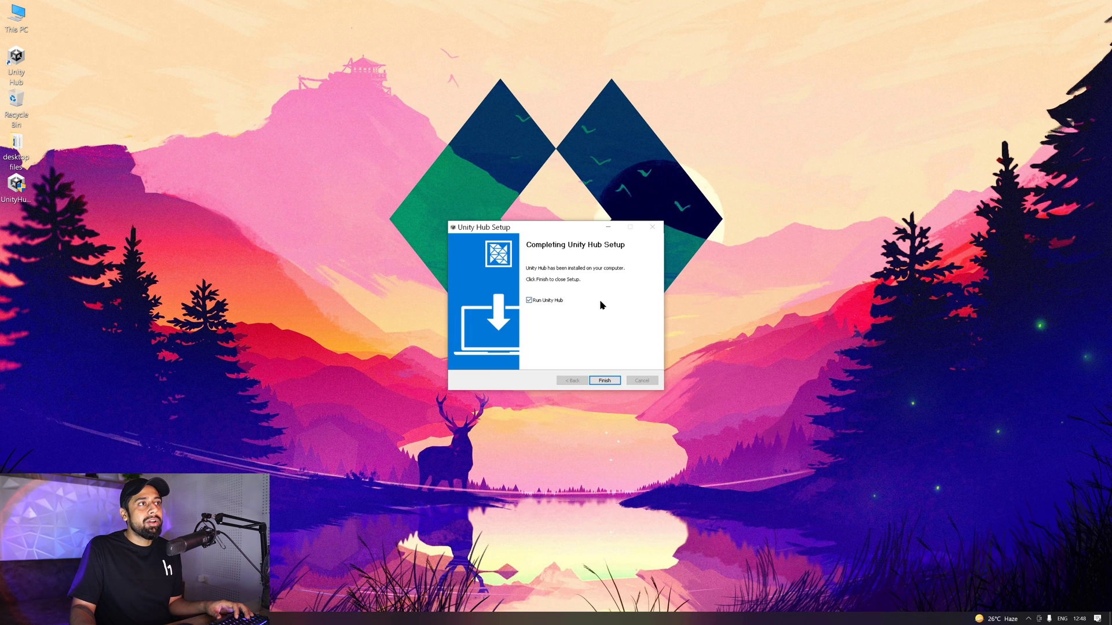
pyautogui.moveTo(544, 325)
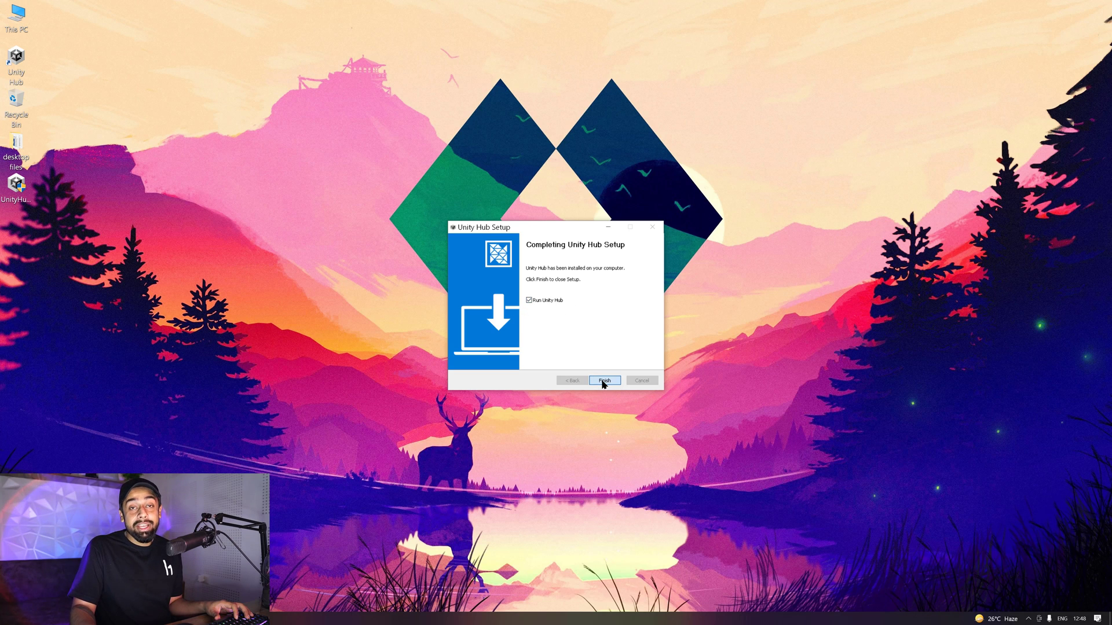
pyautogui.click(604, 380)
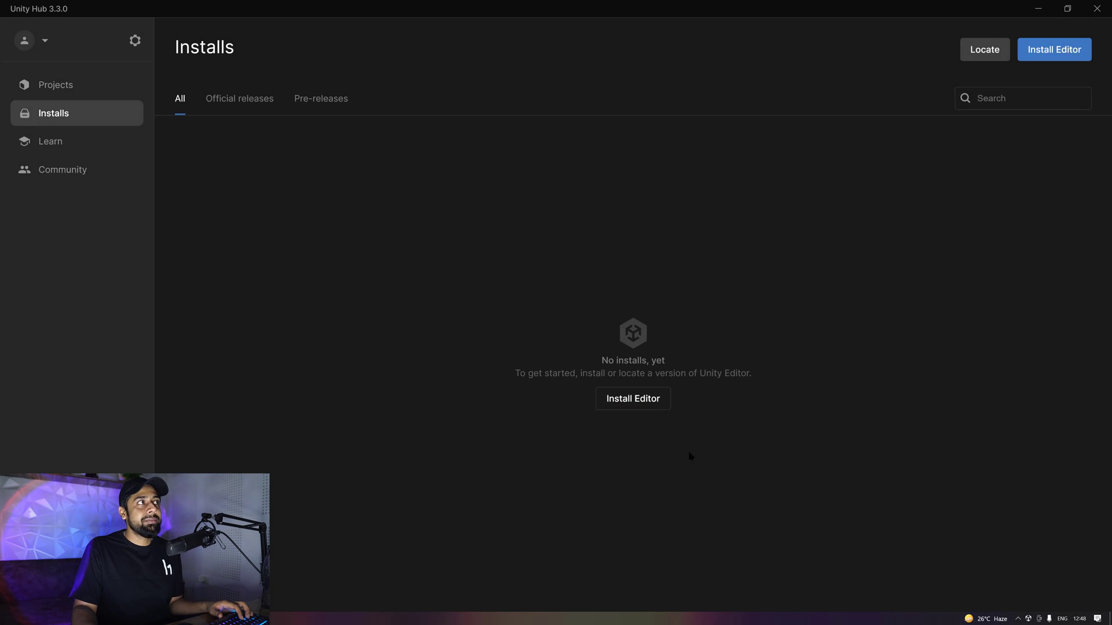
pyautogui.moveTo(609, 114)
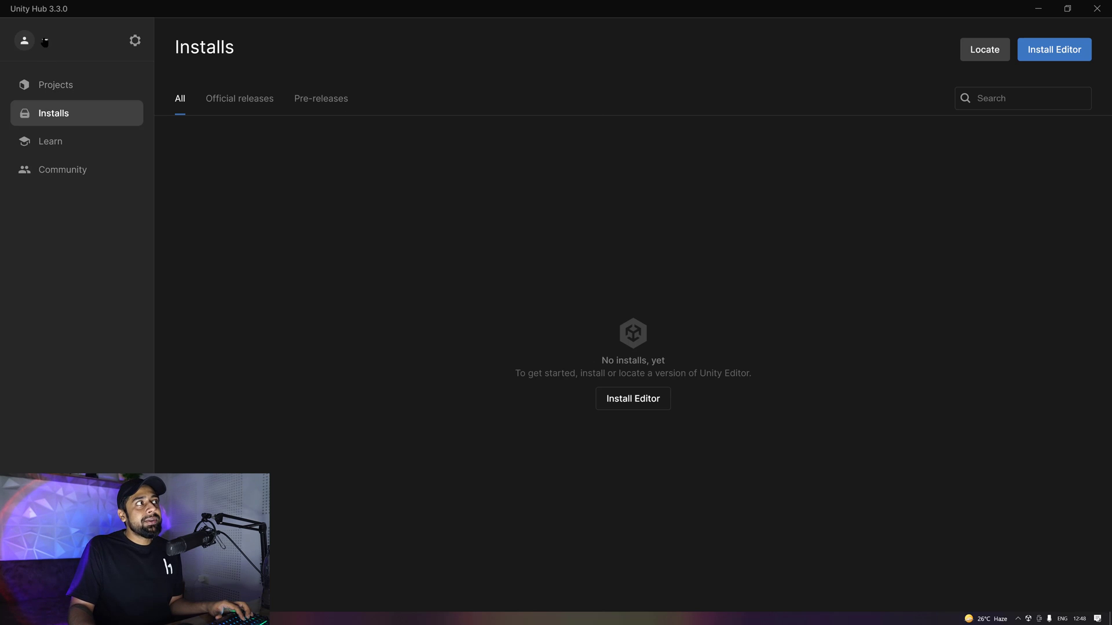
# - Sign in to a Unity account via the account icon, then check and dismiss the account dropdown
pyautogui.click(25, 40)
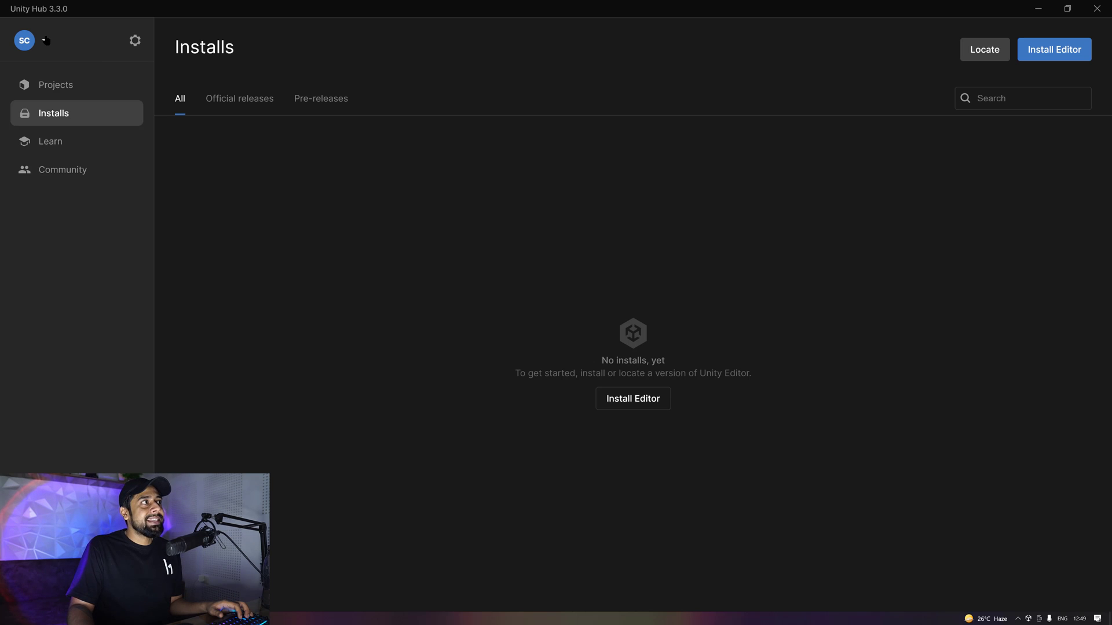
pyautogui.click(24, 41)
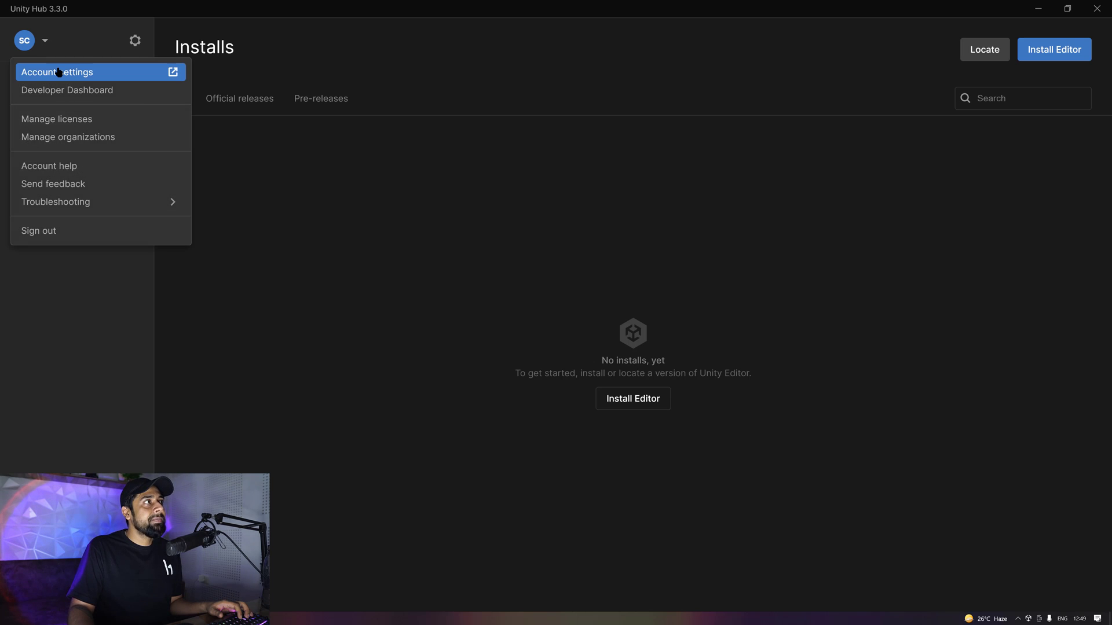
pyautogui.click(64, 72)
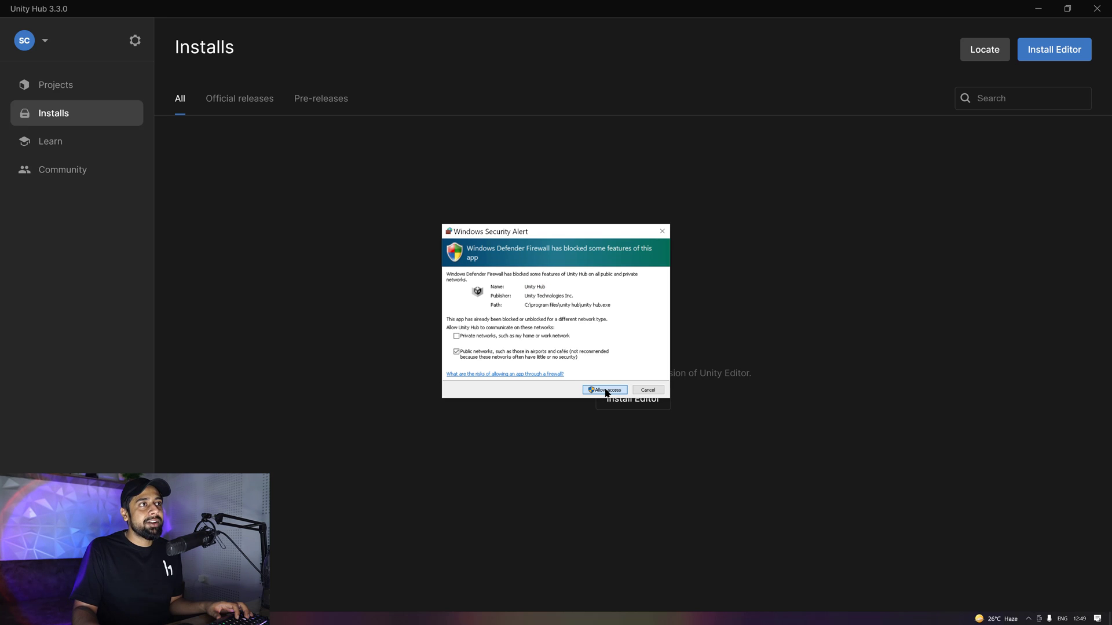
# - Allow Unity Hub network access in the Windows Security Alert
pyautogui.click(605, 389)
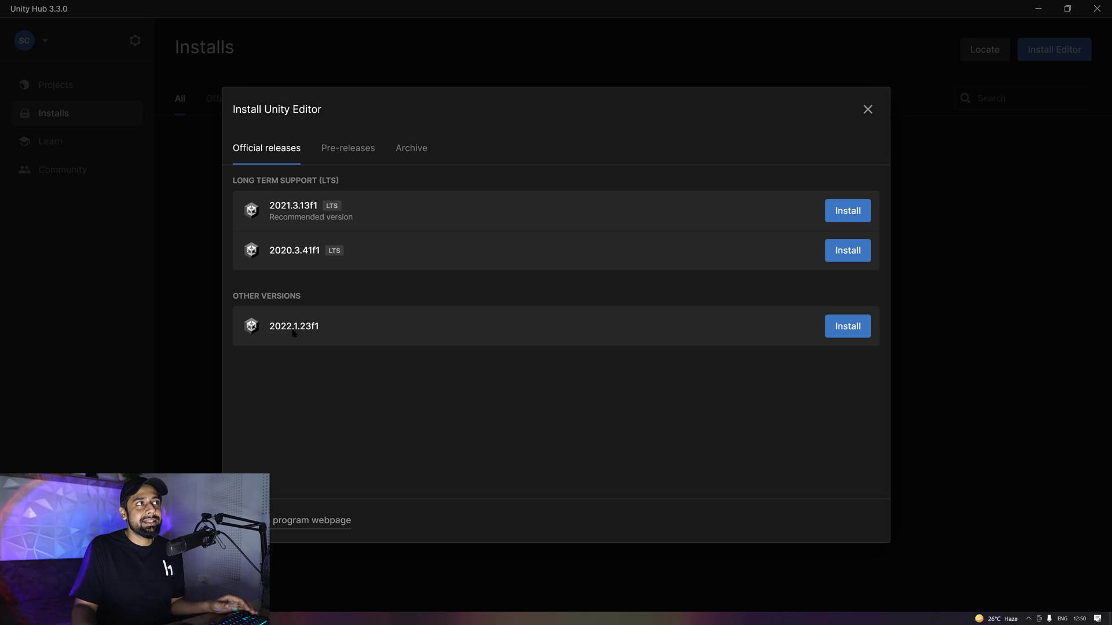
# - Compare Pre-releases with Official releases, then start installing 2021.3.13f1 LTS
pyautogui.click(347, 148)
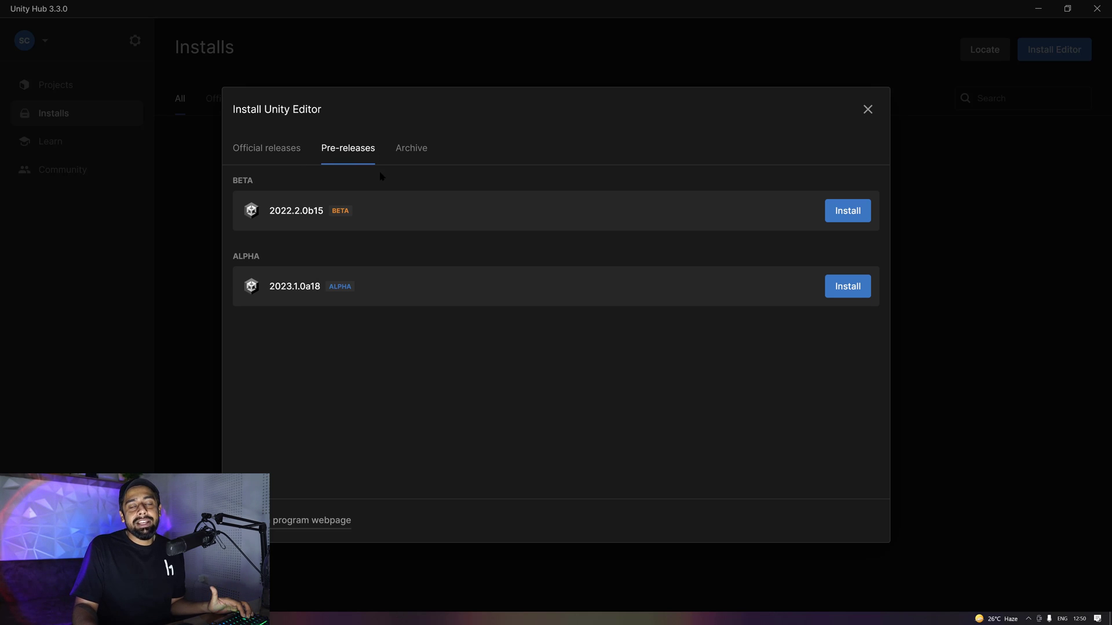
pyautogui.click(266, 148)
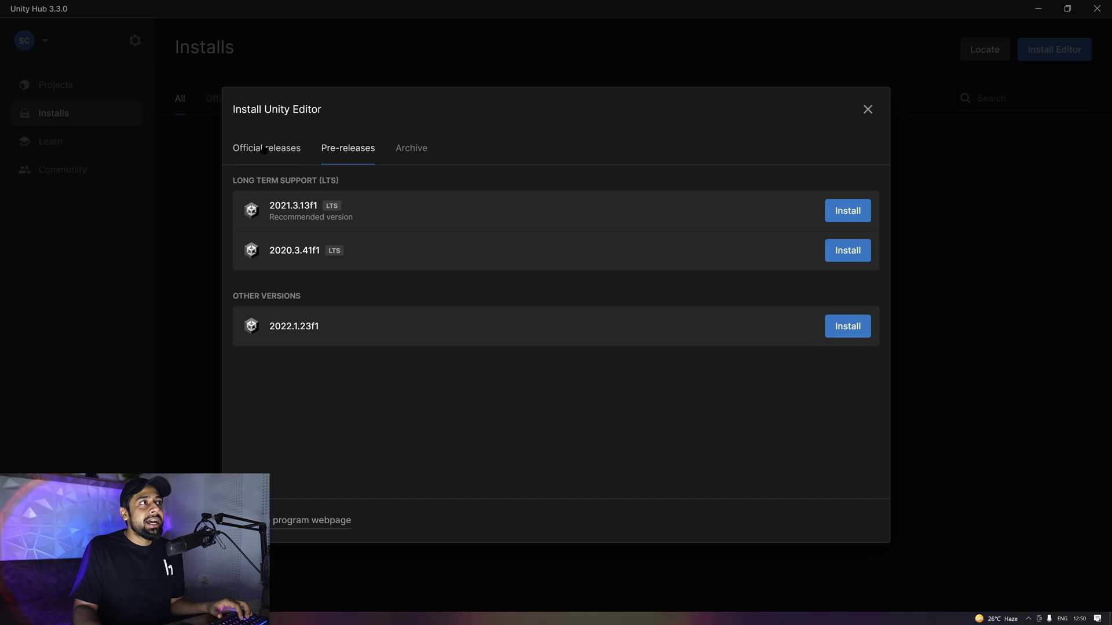
pyautogui.click(267, 148)
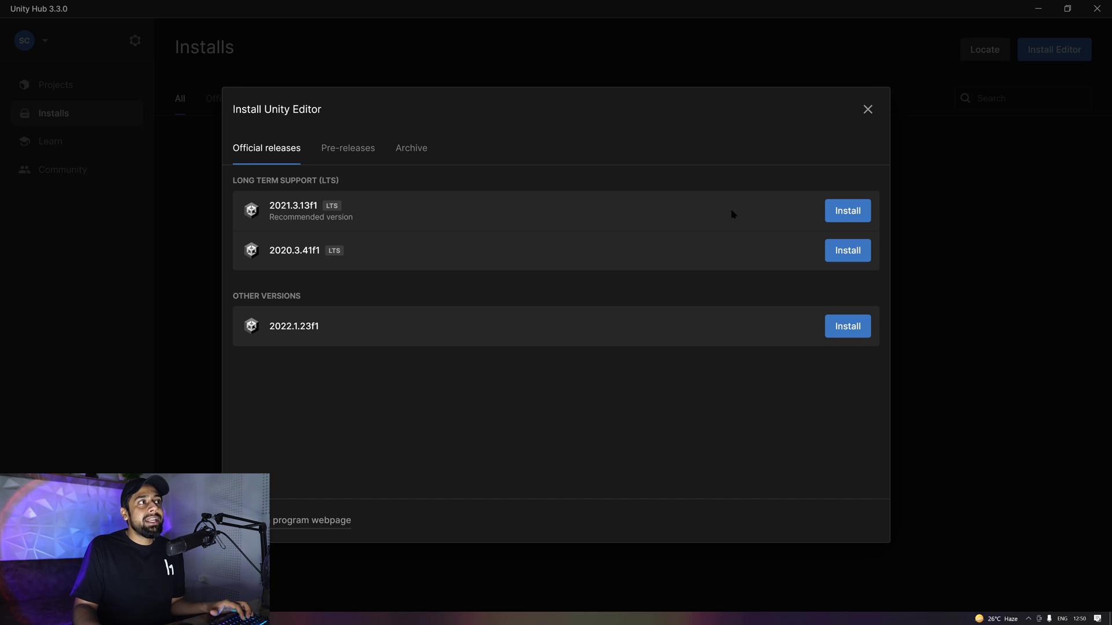
pyautogui.click(847, 209)
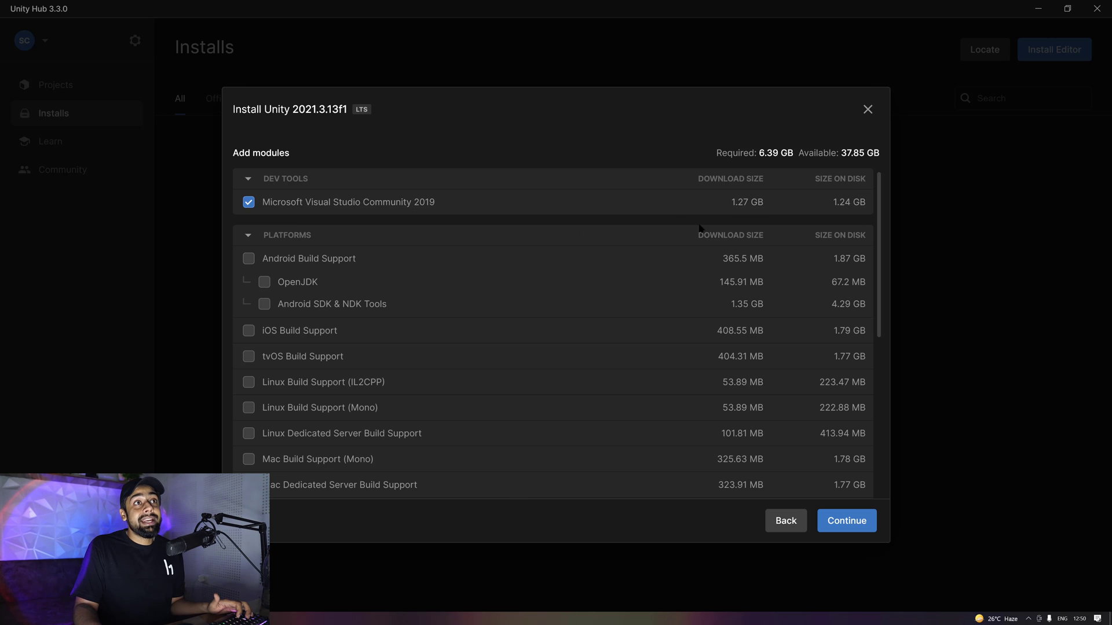
# - Add Android Build Support with OpenJDK and Android SDK & NDK Tools, then continue to the license terms
pyautogui.scroll(-3)
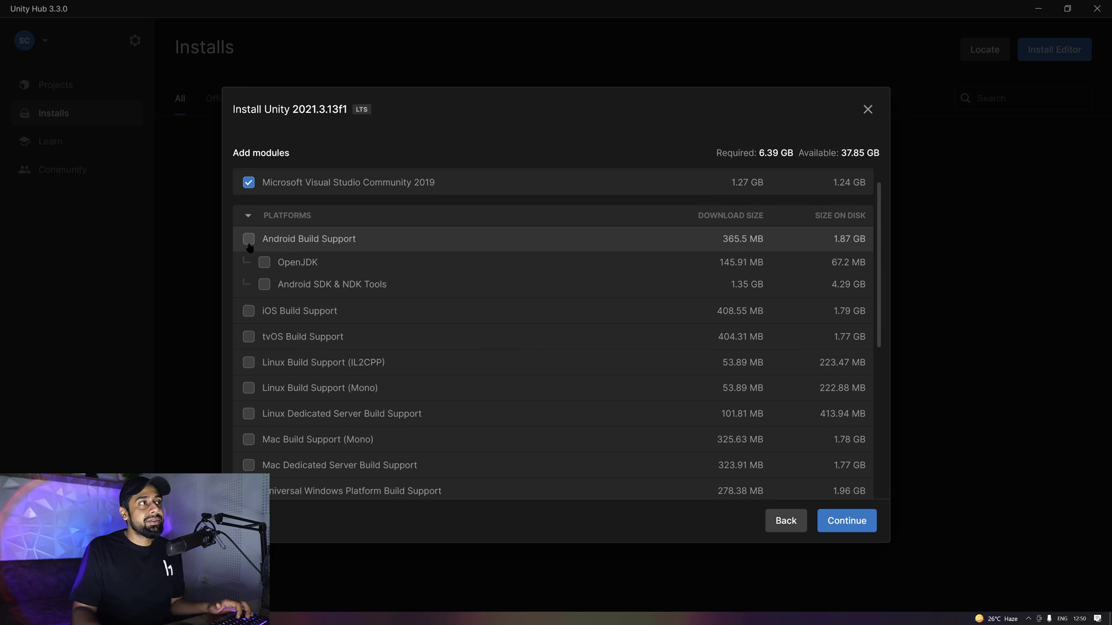
pyautogui.click(248, 239)
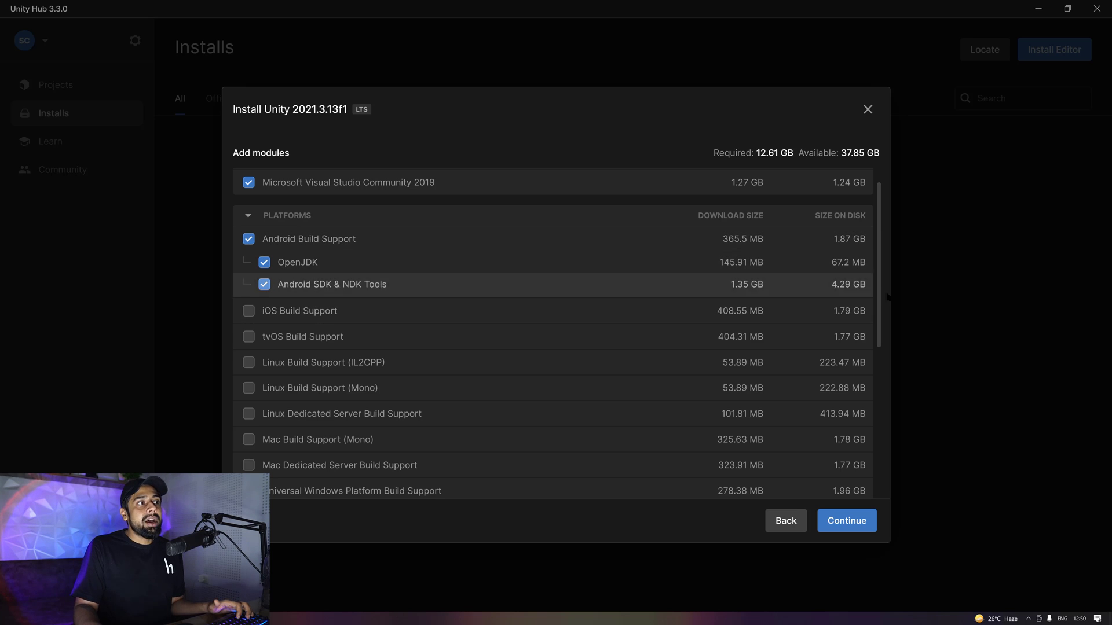
pyautogui.scroll(-3)
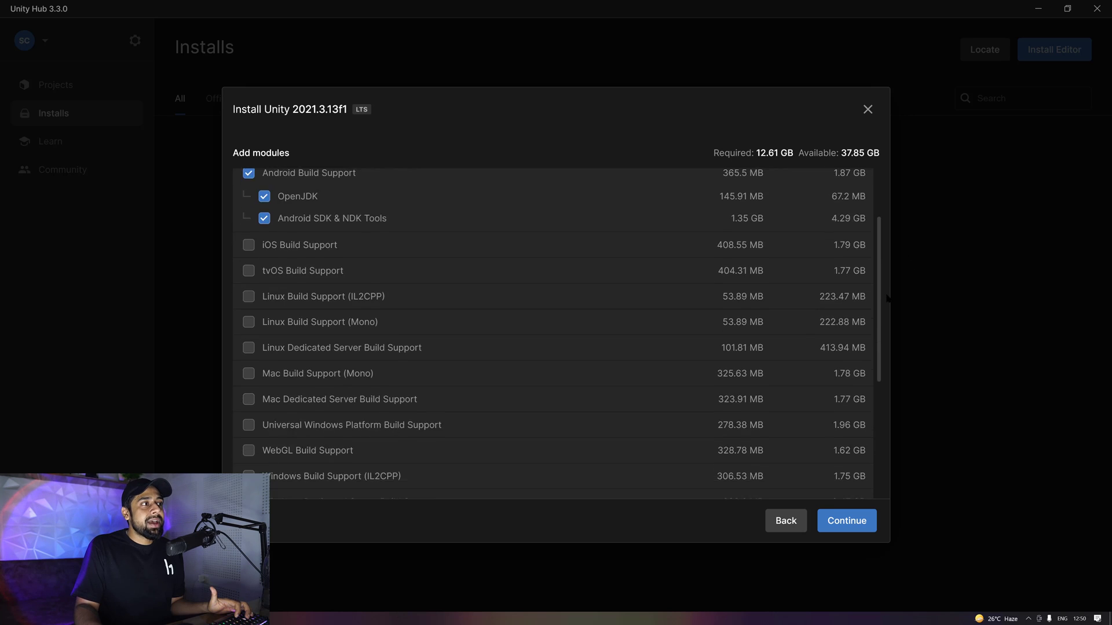
pyautogui.scroll(-3)
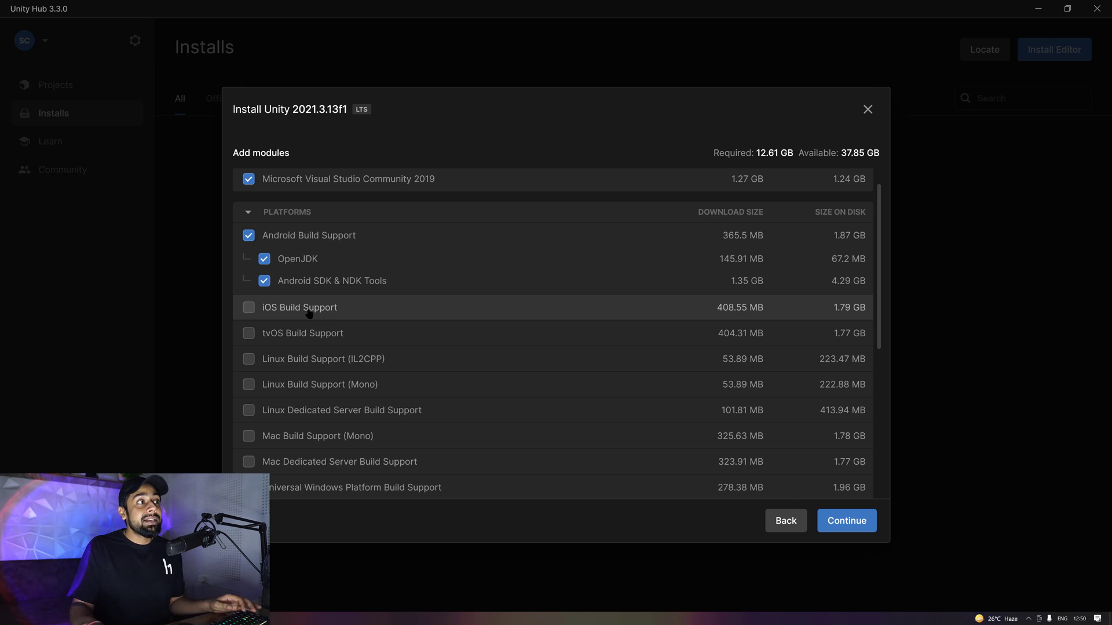
pyautogui.moveTo(354, 303)
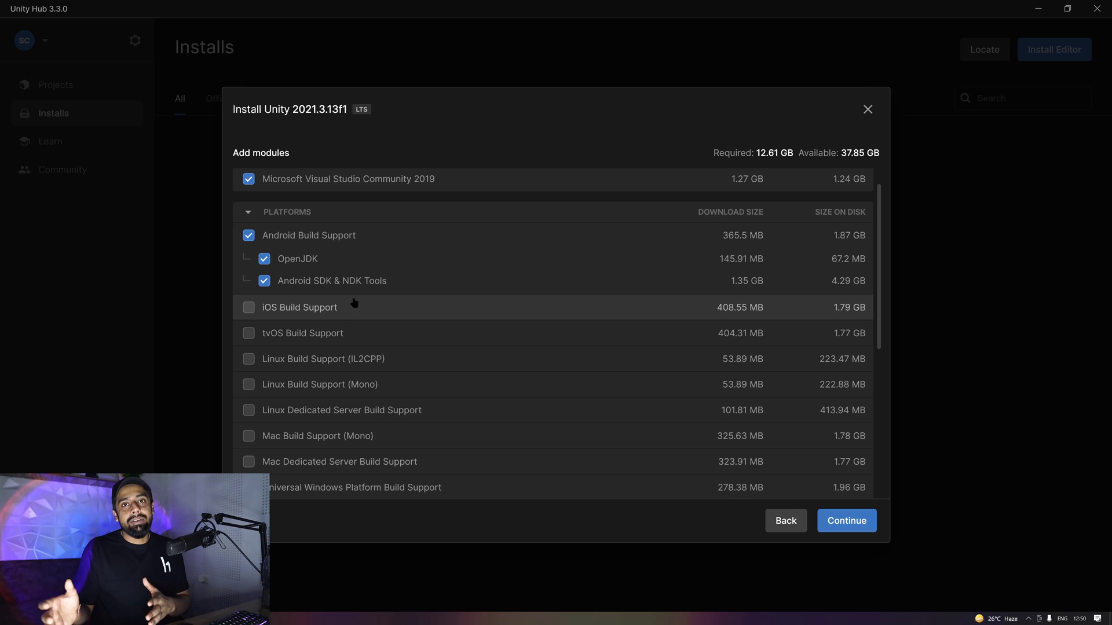
pyautogui.moveTo(333, 317)
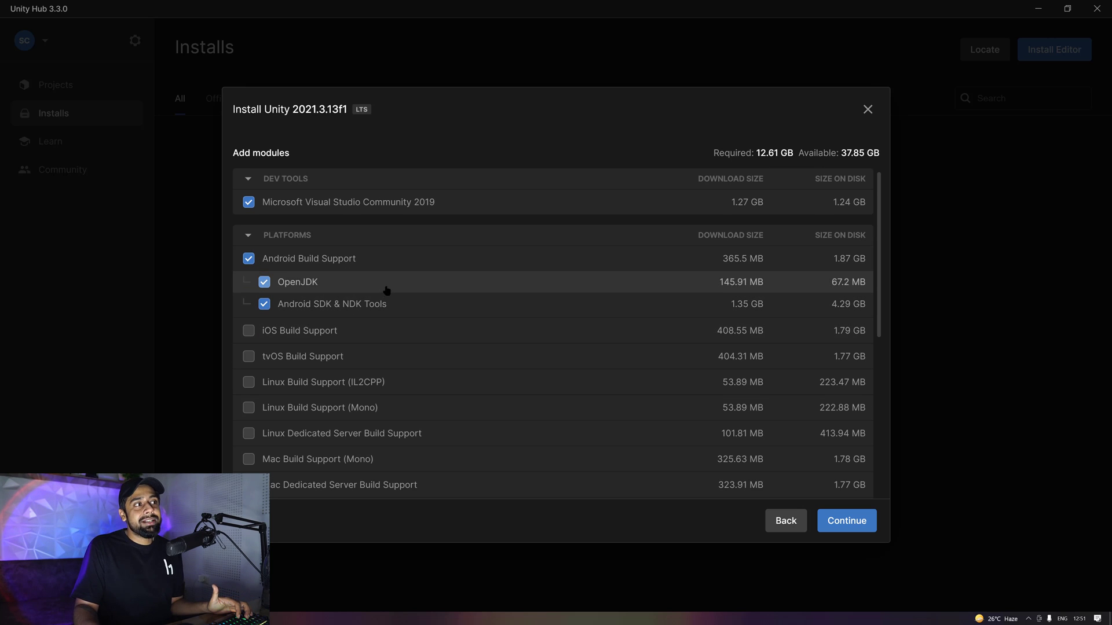
pyautogui.moveTo(281, 290)
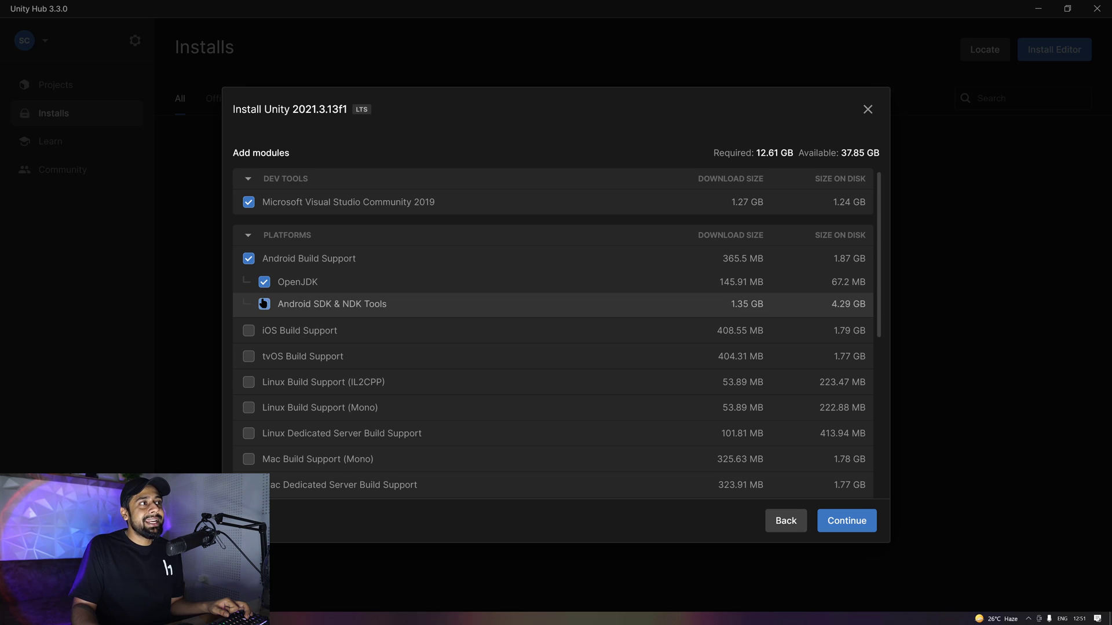
pyautogui.click(264, 304)
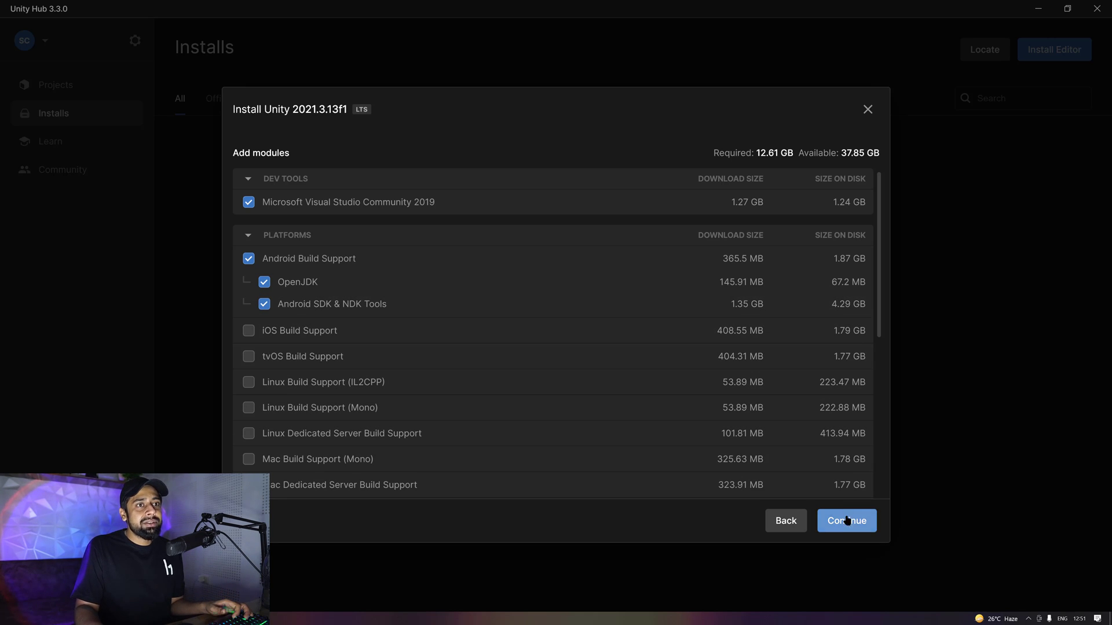
pyautogui.click(846, 521)
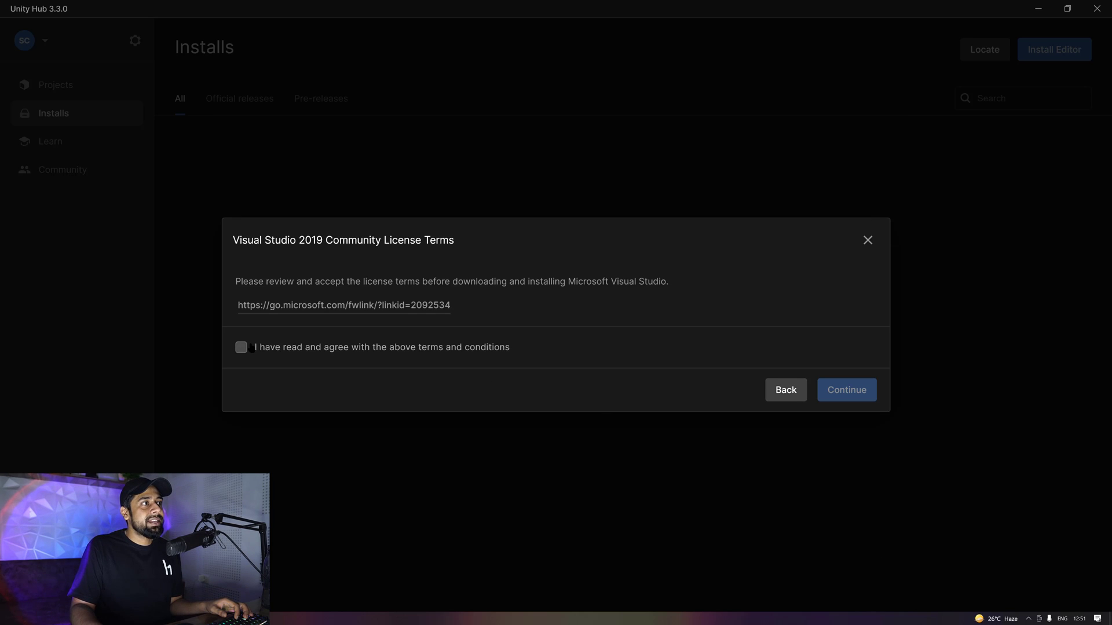
# - Agree to the Visual Studio and Android SDK licenses and start installing the editor with its modules
pyautogui.click(241, 347)
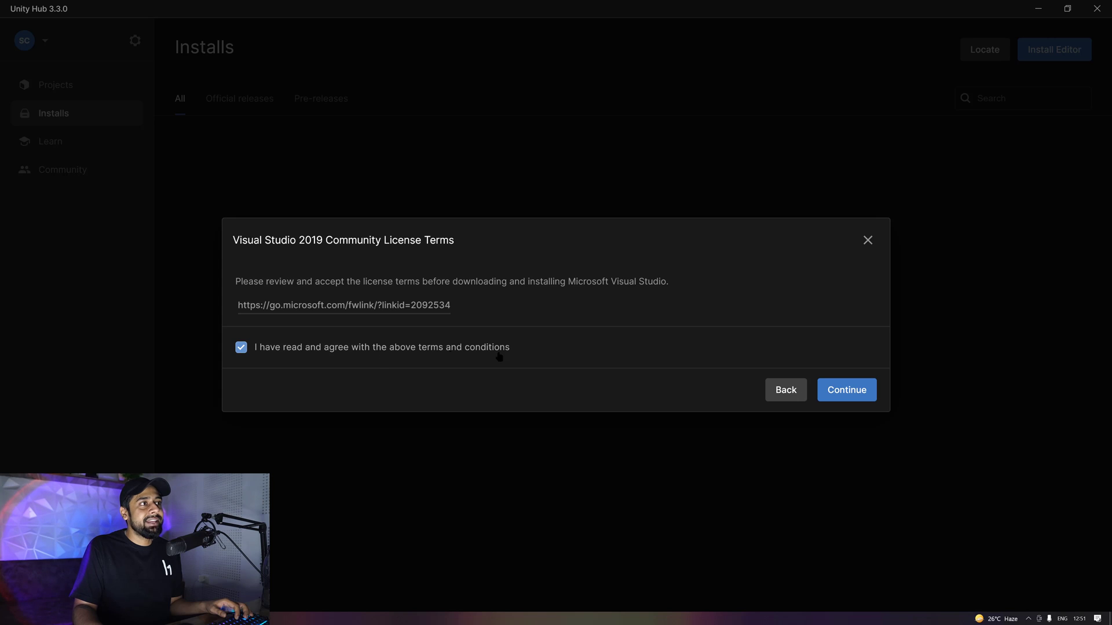
pyautogui.click(847, 389)
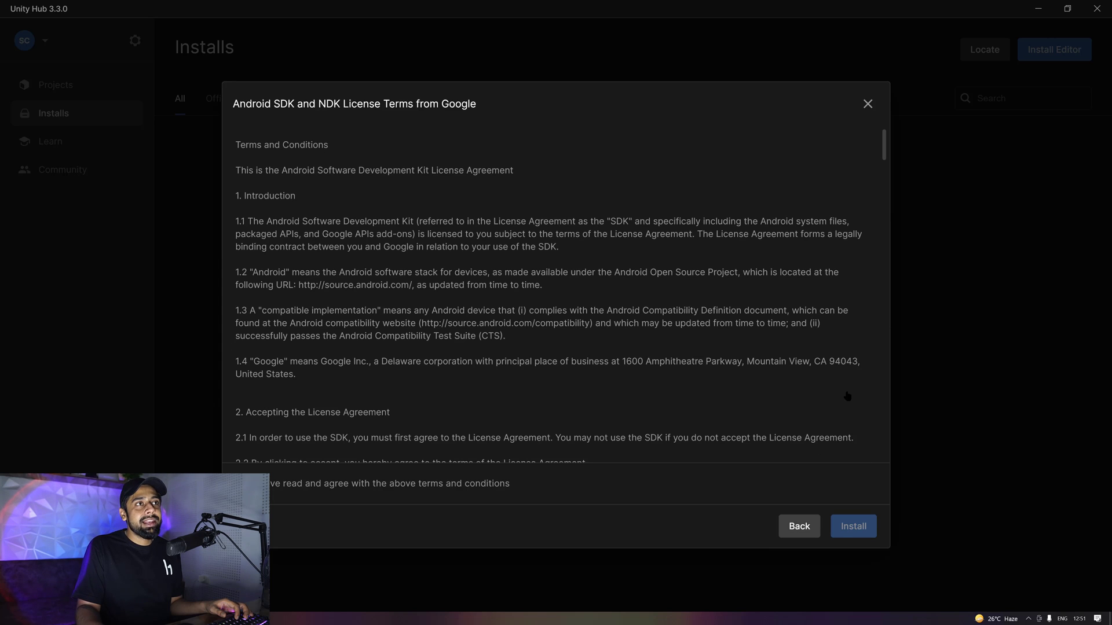
pyautogui.moveTo(377, 491)
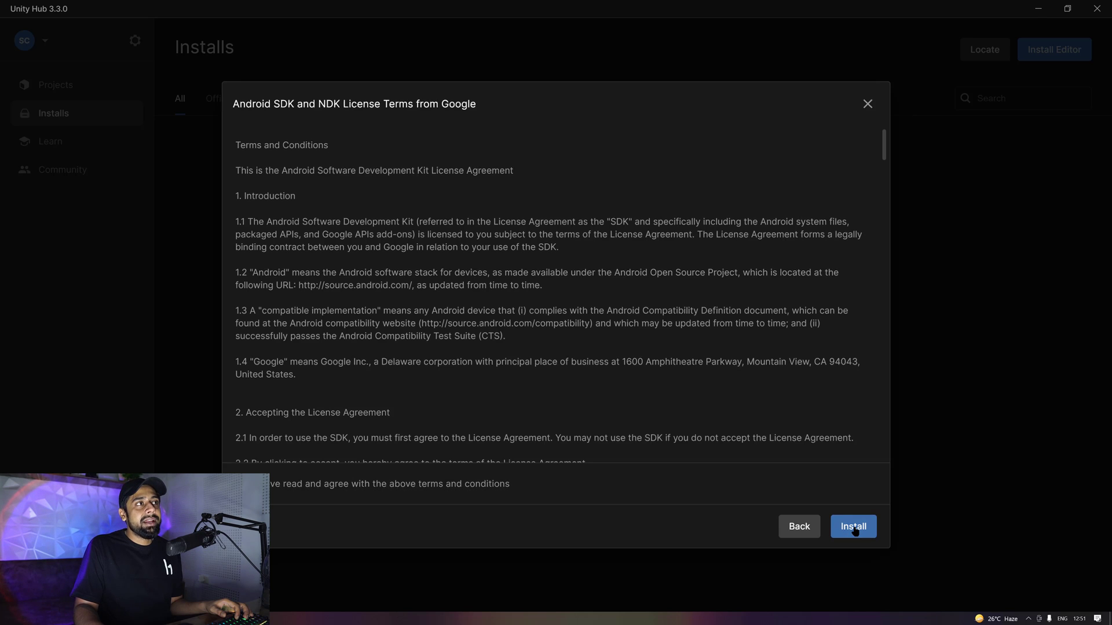
pyautogui.click(852, 526)
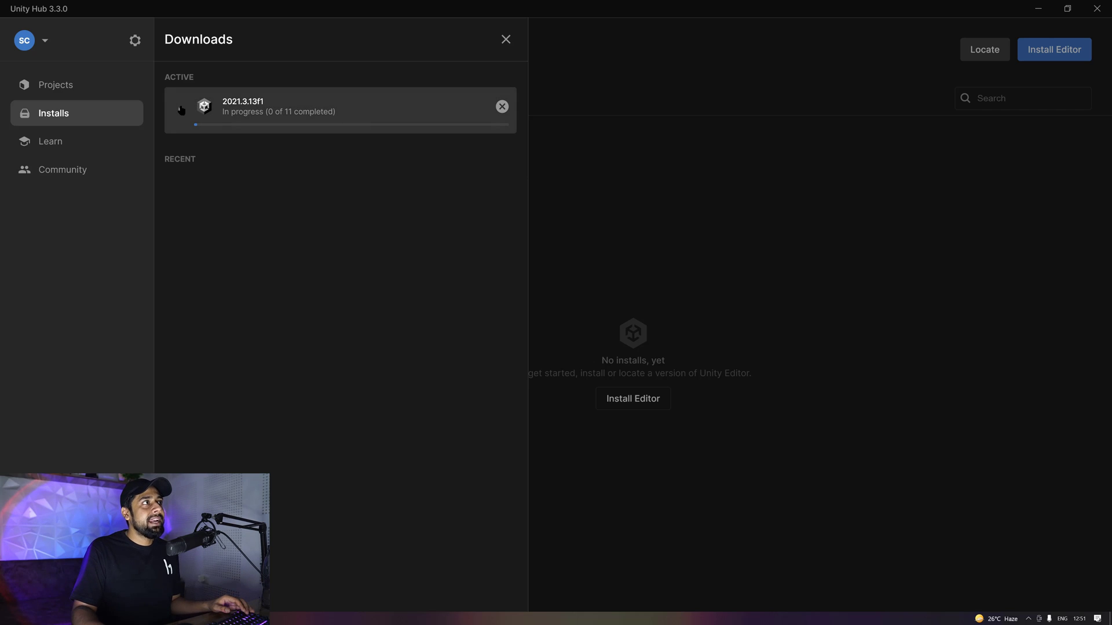
# - Expand the 2021.3.13f1 download to show each module's progress
pyautogui.click(181, 110)
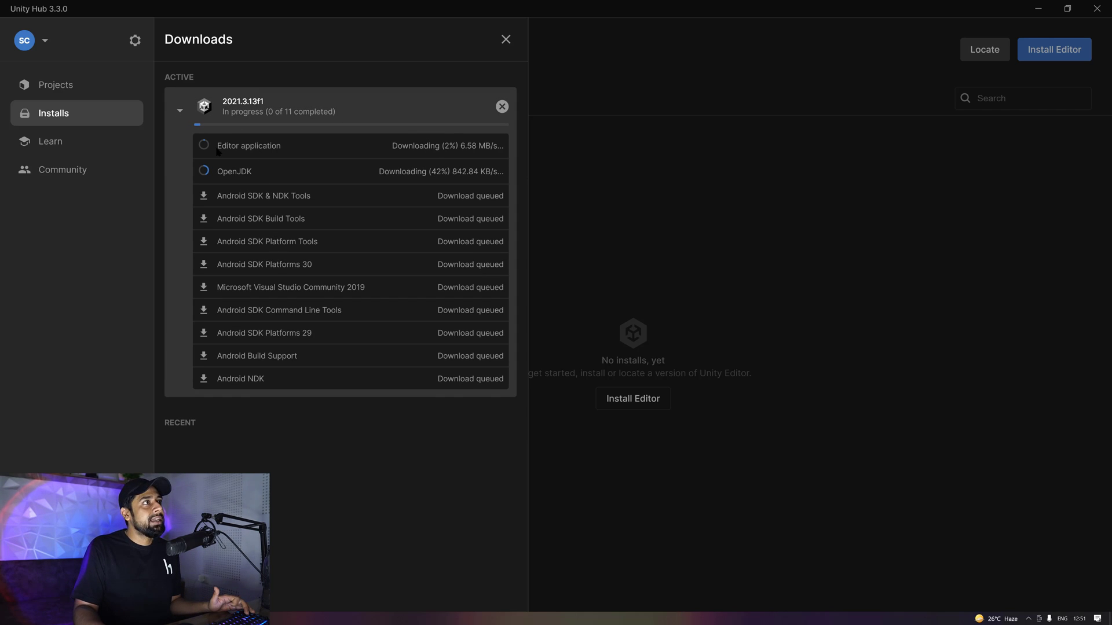
pyautogui.moveTo(278, 172)
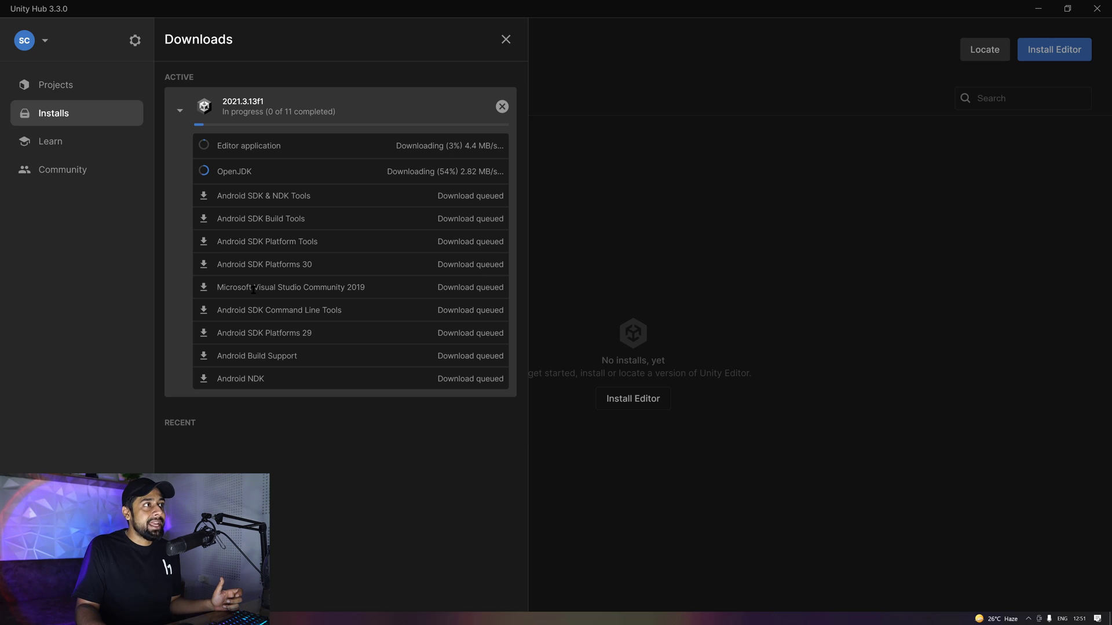
pyautogui.moveTo(252, 368)
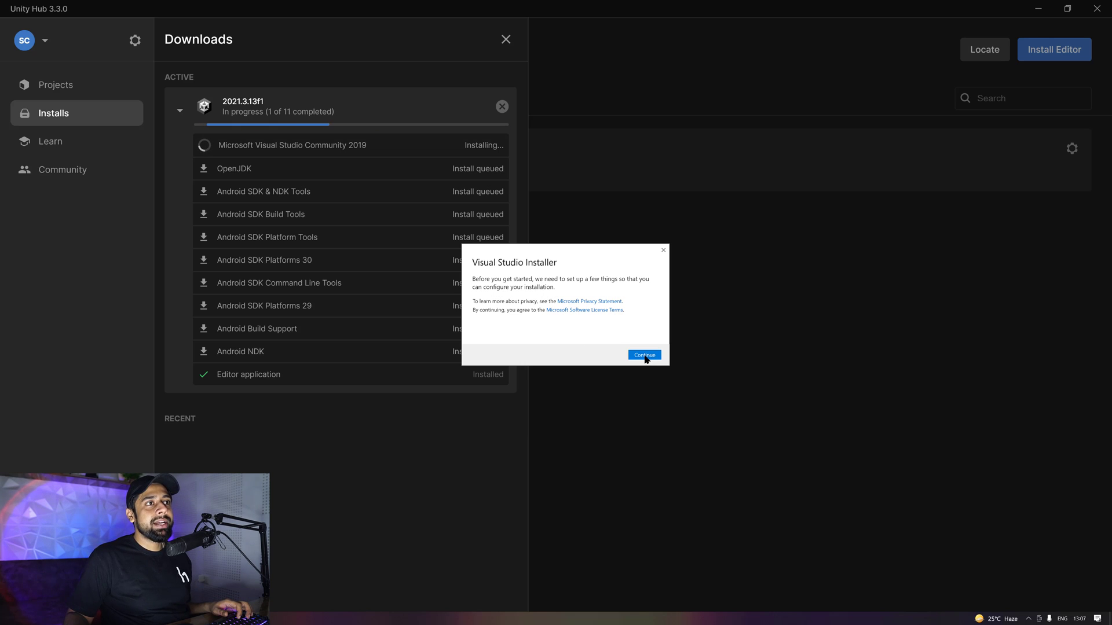
# - Add the Game development with Unity workload and install Visual Studio Community 2019
pyautogui.click(644, 355)
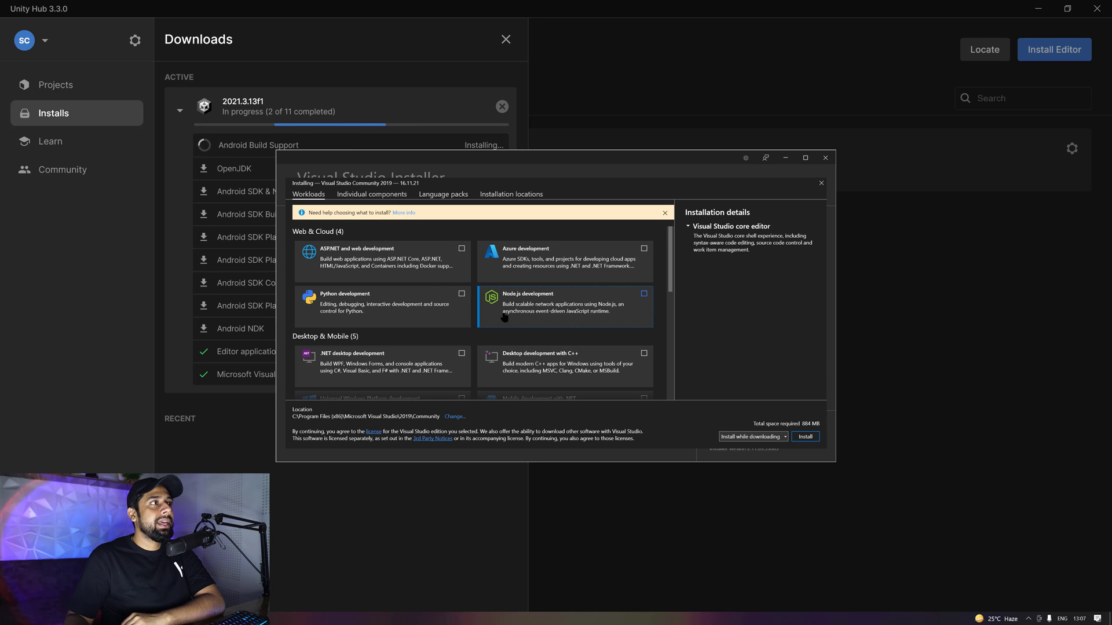
pyautogui.scroll(-3)
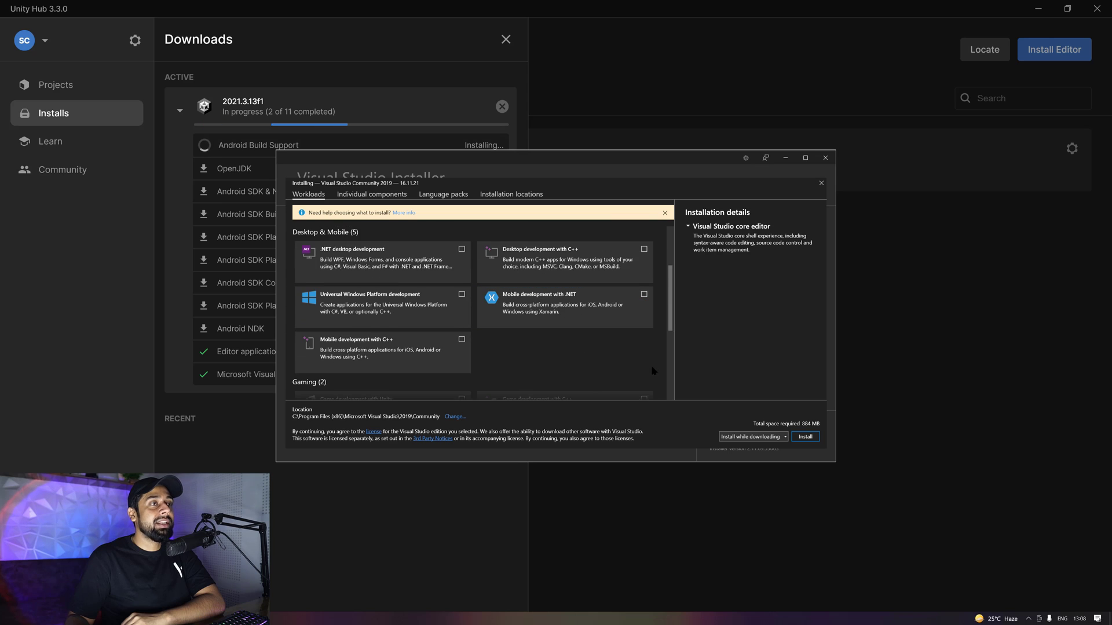
pyautogui.scroll(-3)
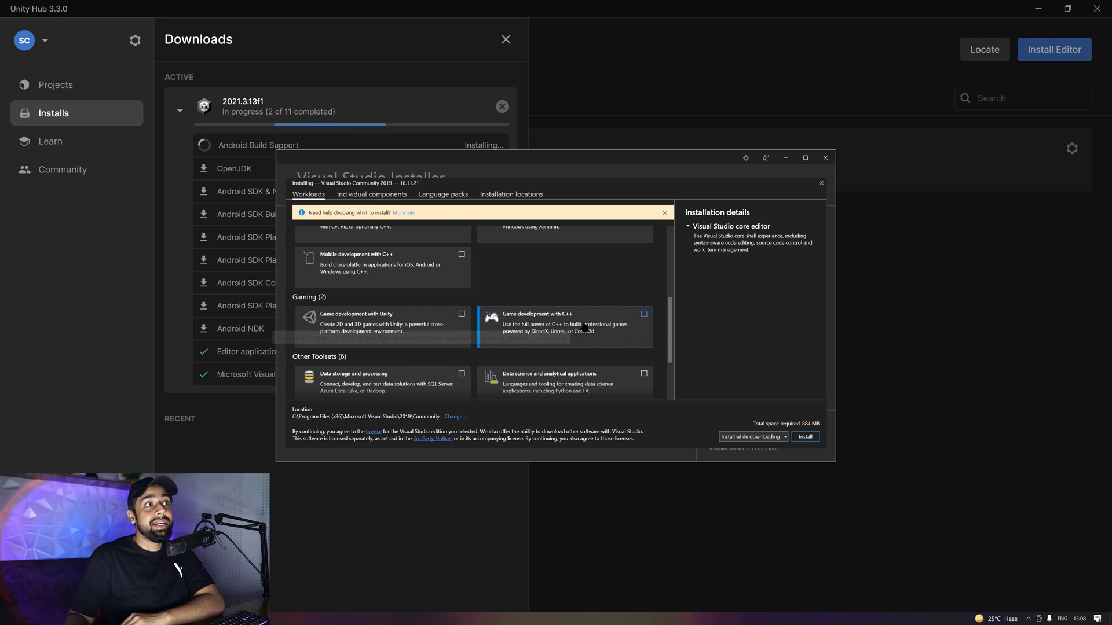
pyautogui.click(460, 314)
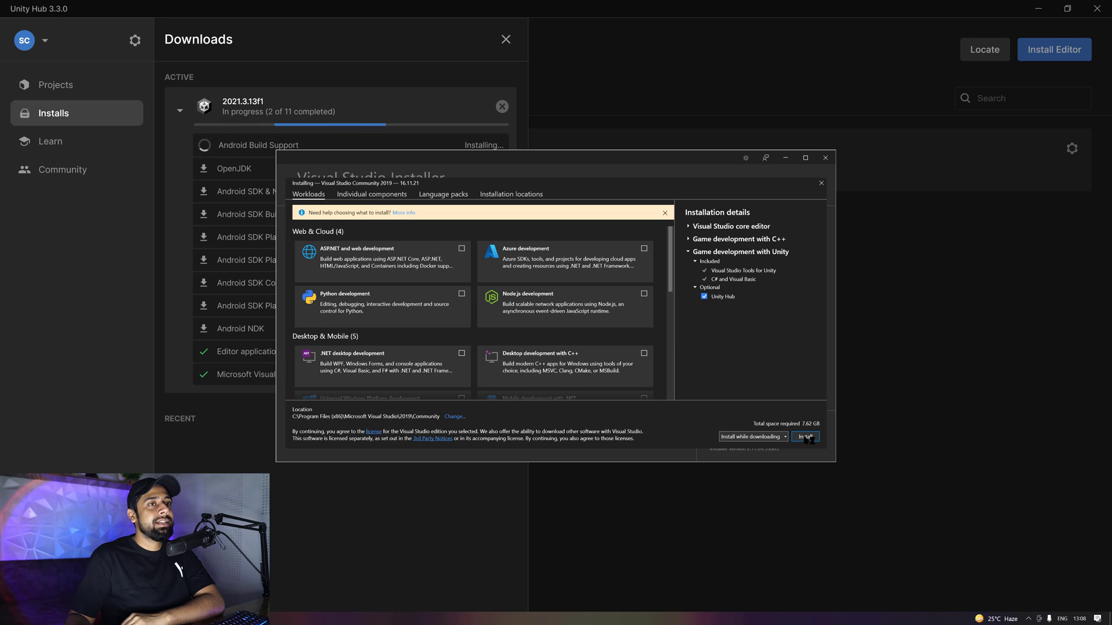
pyautogui.click(805, 437)
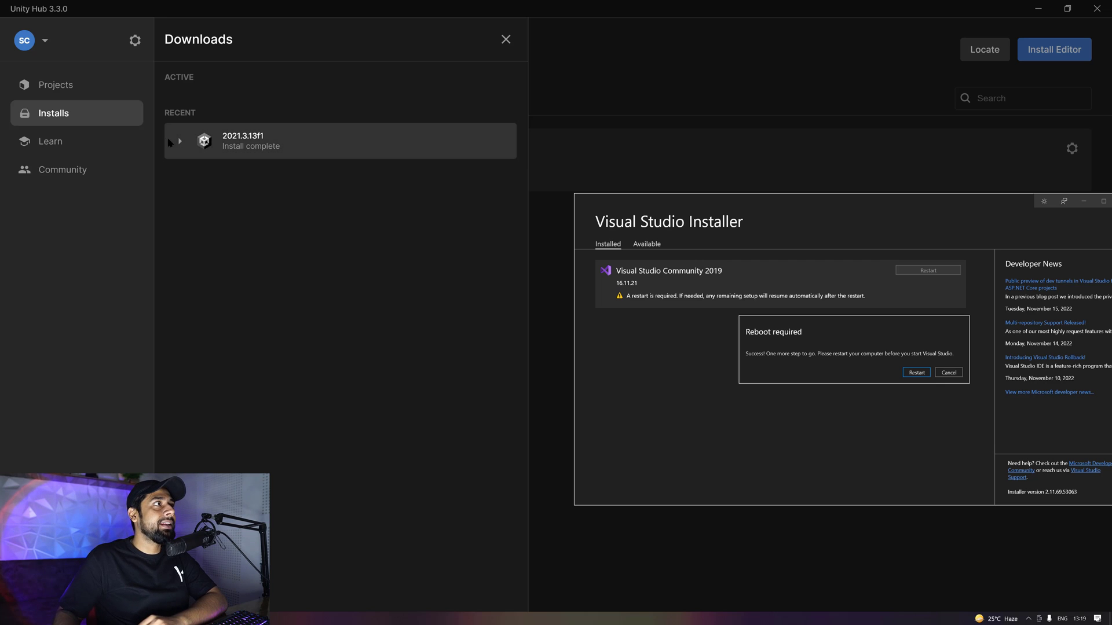
# - Expand the completed 2021.3.13f1 entry to see all modules installed and cancel the reboot prompt
pyautogui.click(179, 141)
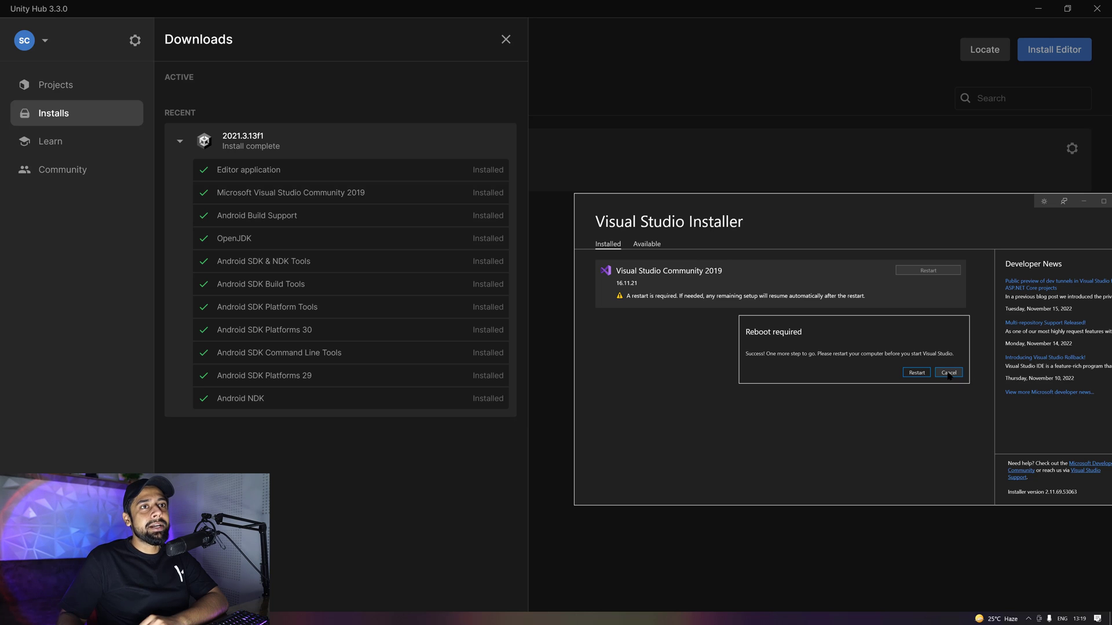
pyautogui.click(948, 373)
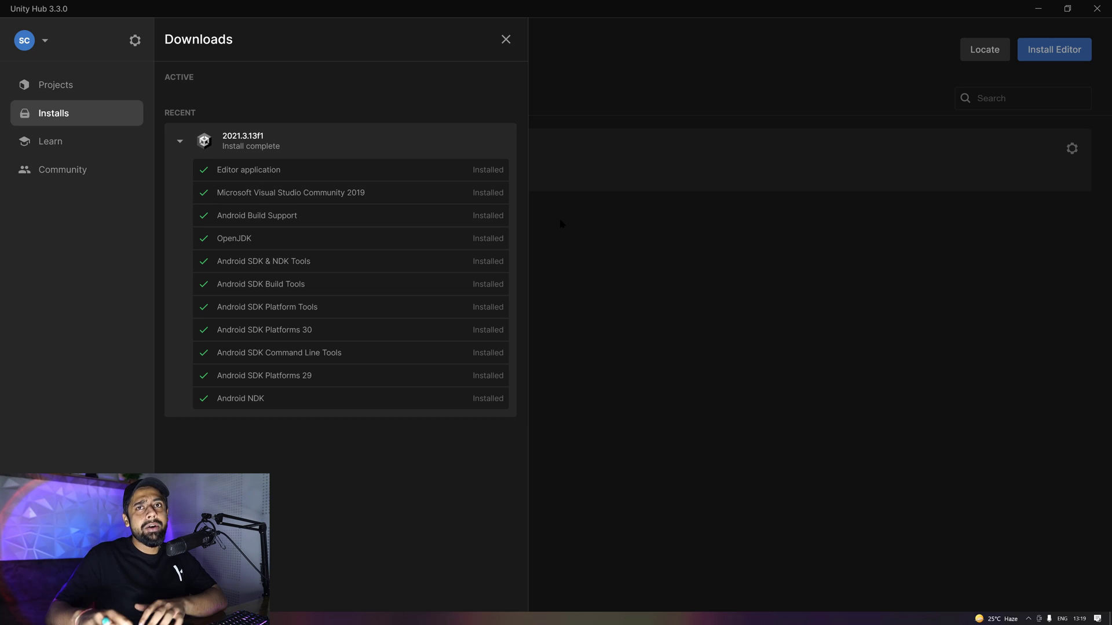
pyautogui.moveTo(100, 129)
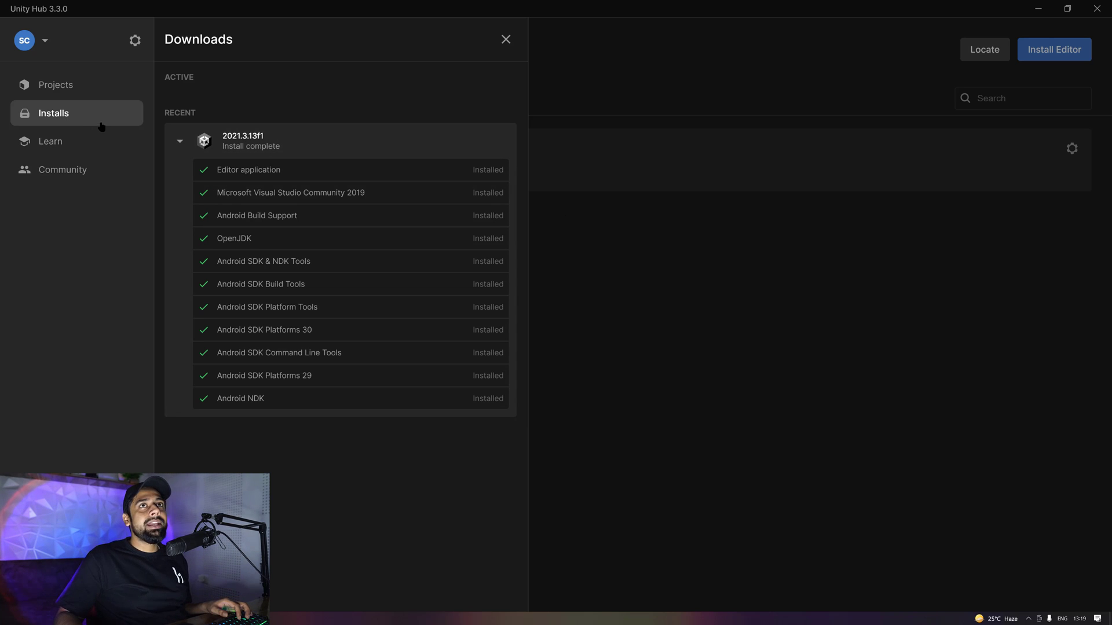
pyautogui.moveTo(68, 93)
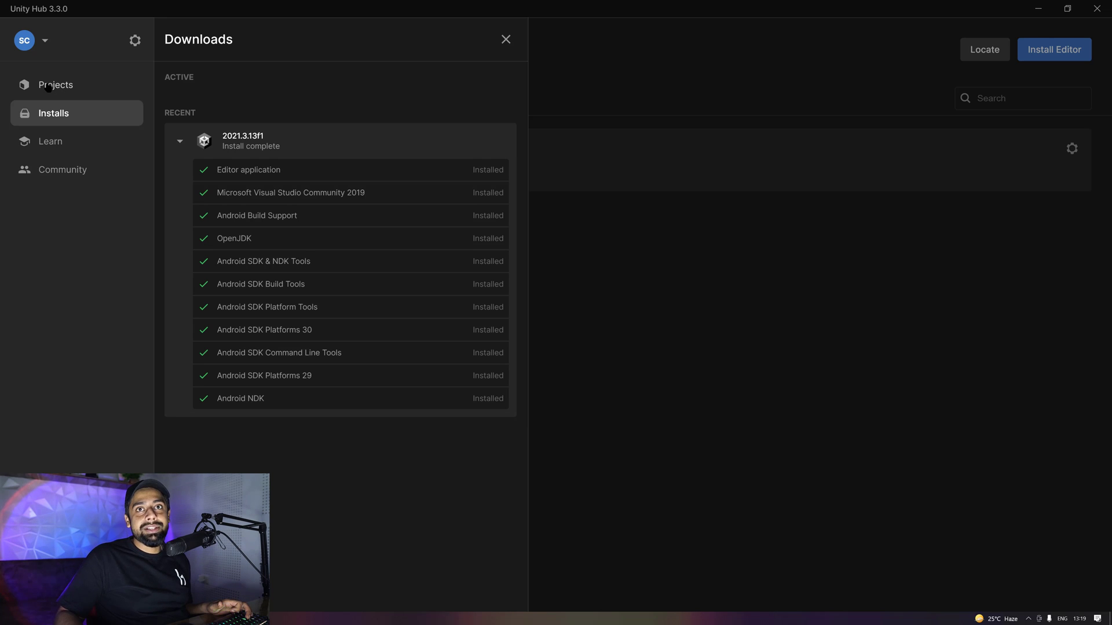
# - Create a new 3D project 'My project' on editor 2021.3.13f1 from the All templates list
pyautogui.click(55, 84)
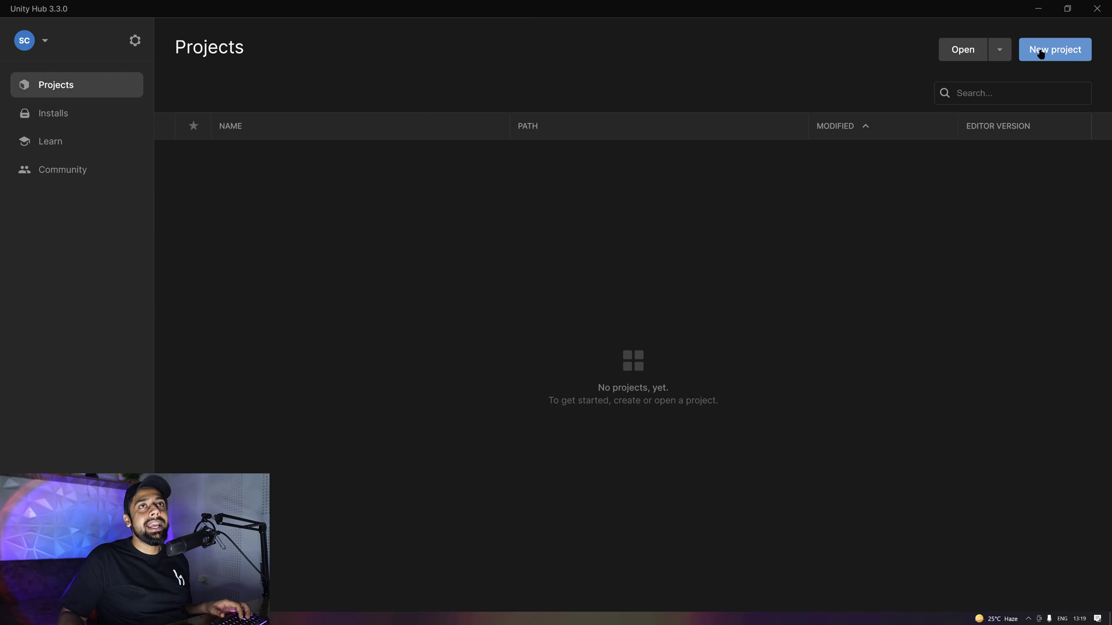
pyautogui.click(1051, 48)
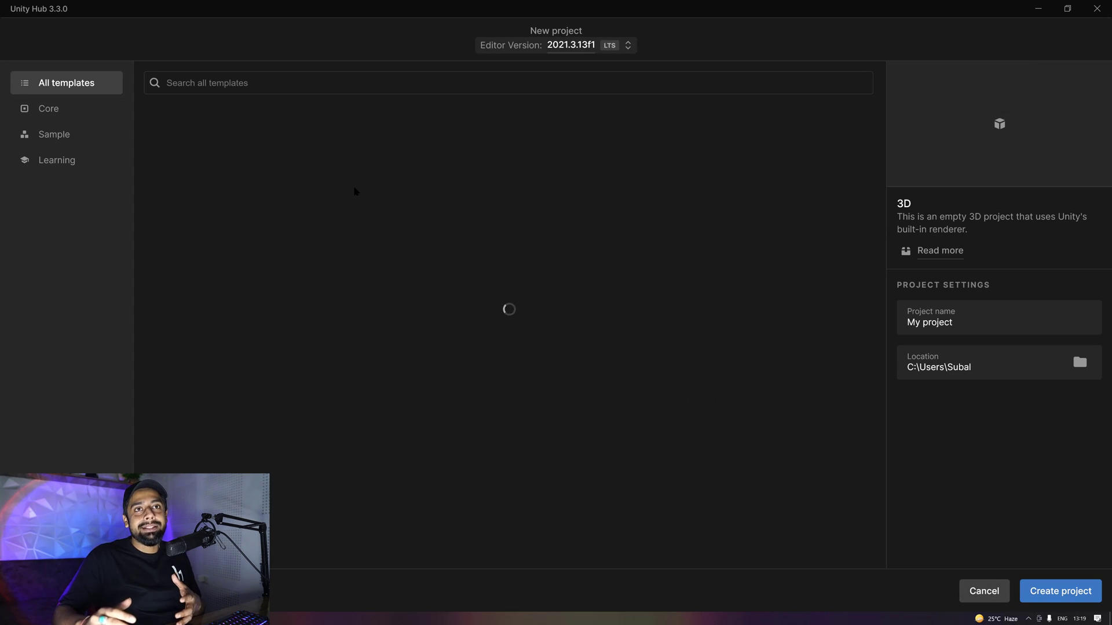
pyautogui.click(57, 160)
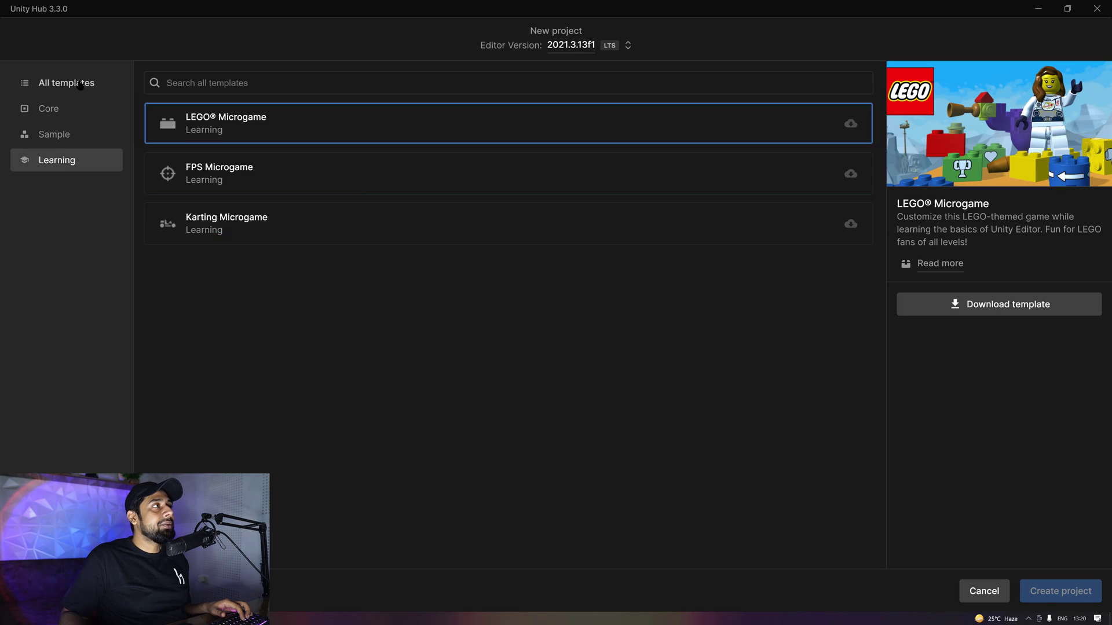
pyautogui.click(66, 83)
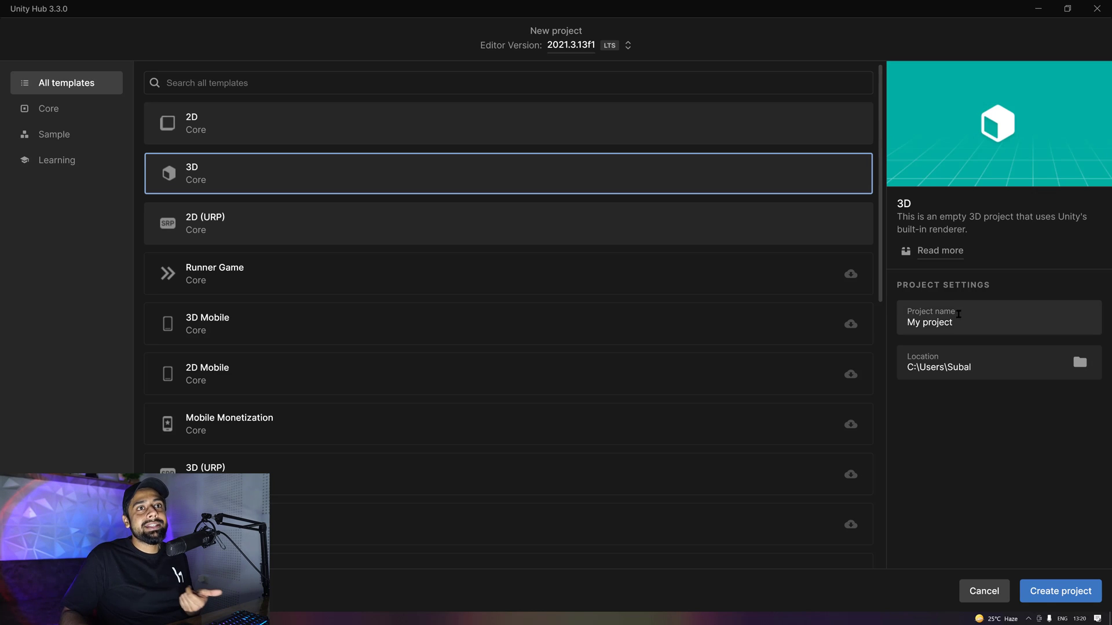
pyautogui.moveTo(954, 341)
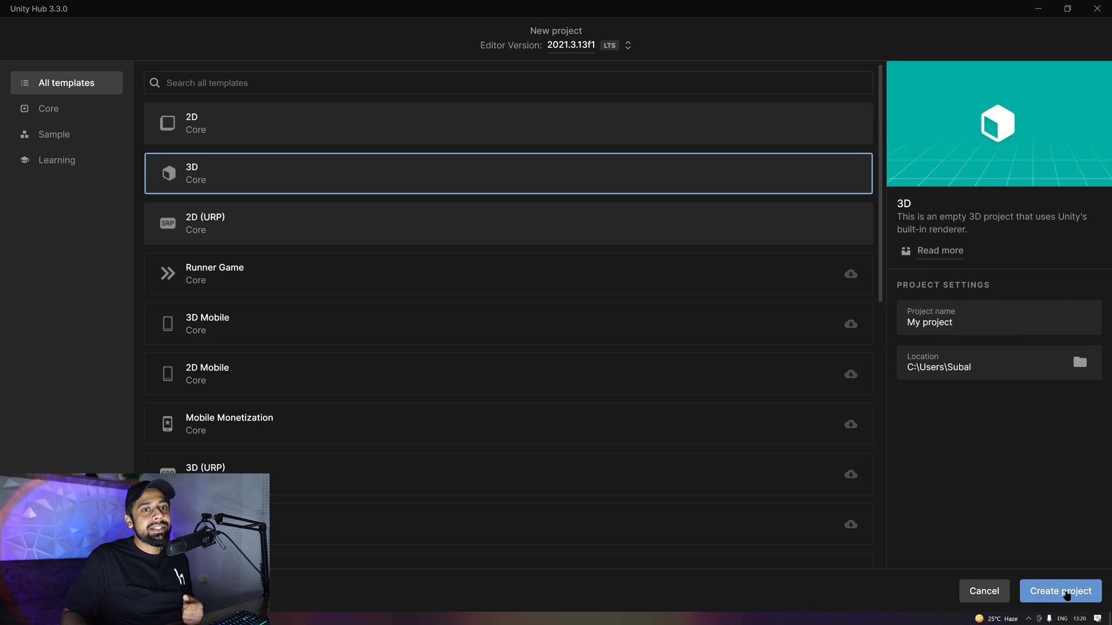
pyautogui.click(1059, 590)
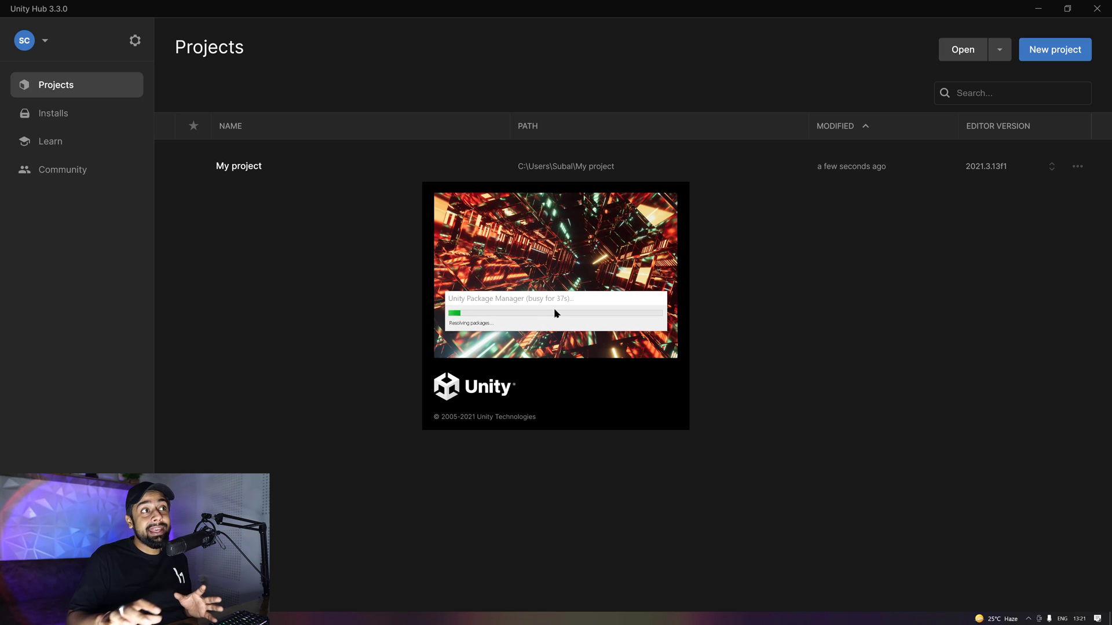
pyautogui.moveTo(553, 303)
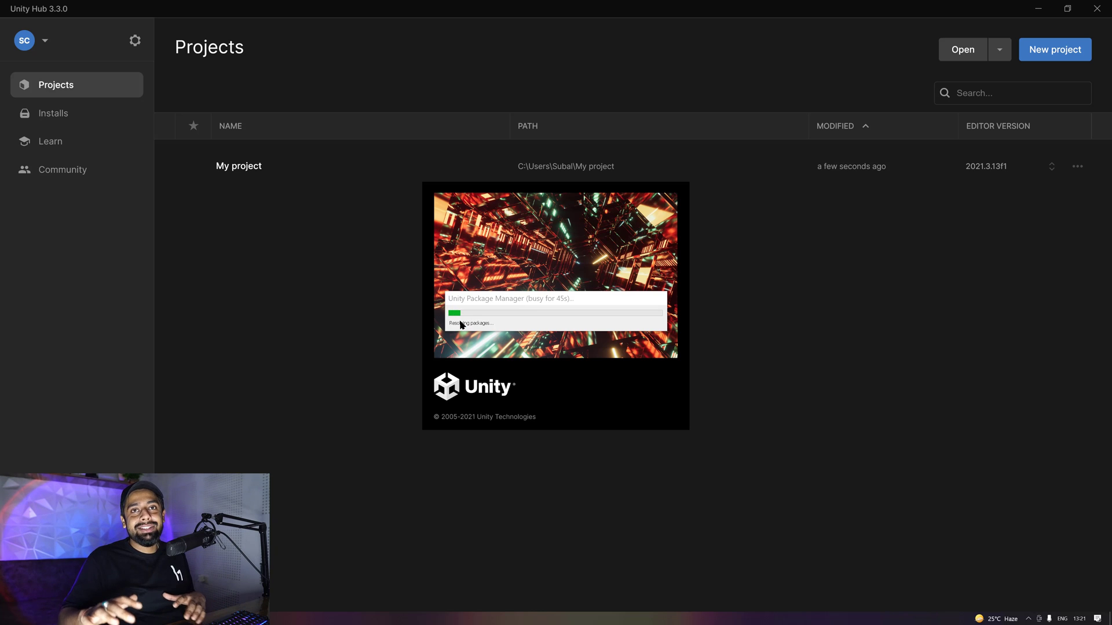
pyautogui.moveTo(474, 324)
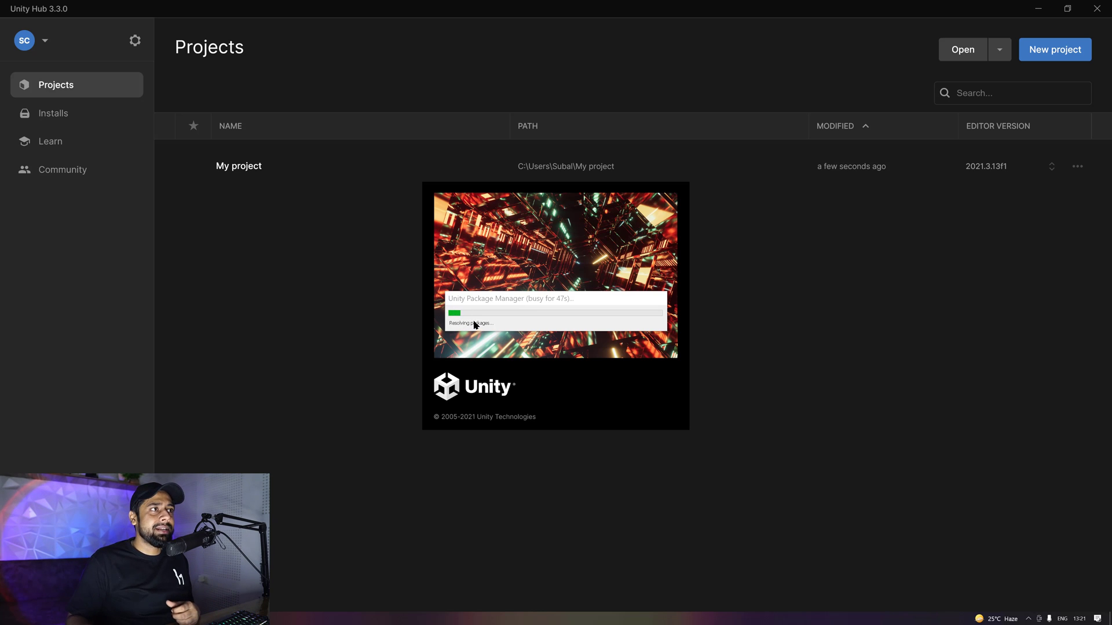